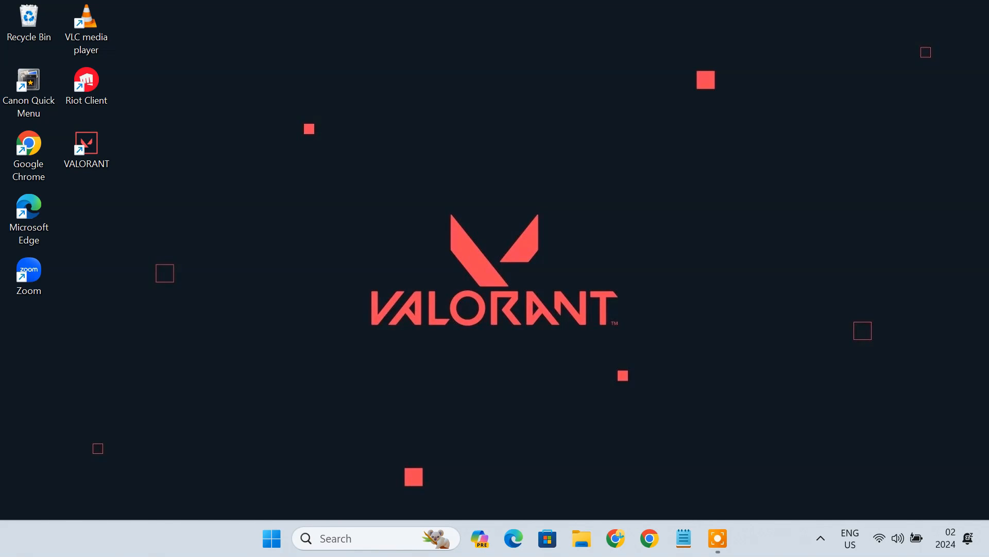
Step: Check System Information and tpm.msc, confirm the TPM is ready for use, then close TPM Management
{"action": "left_click", "coordinate": [87, 145]}
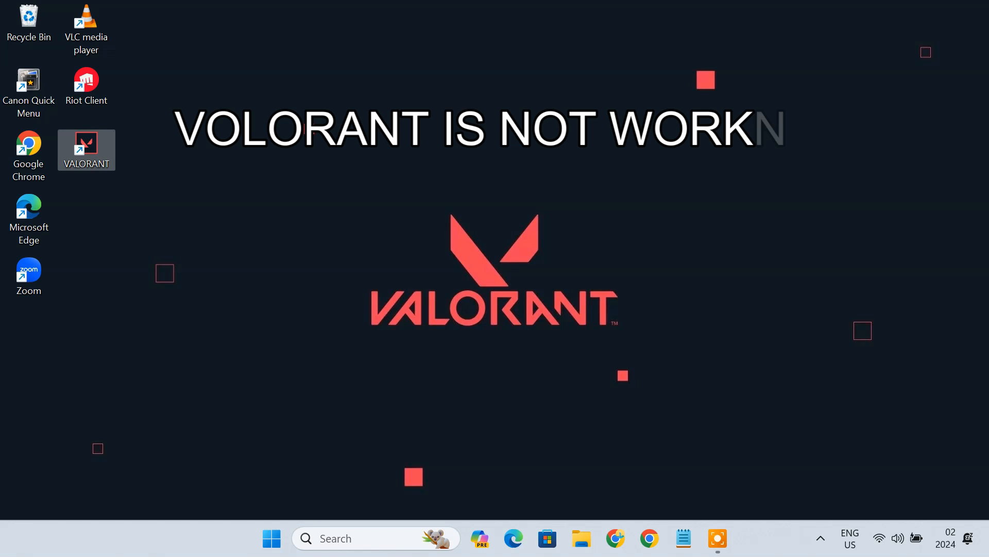
{"action": "type", "text": "ING!!!"}
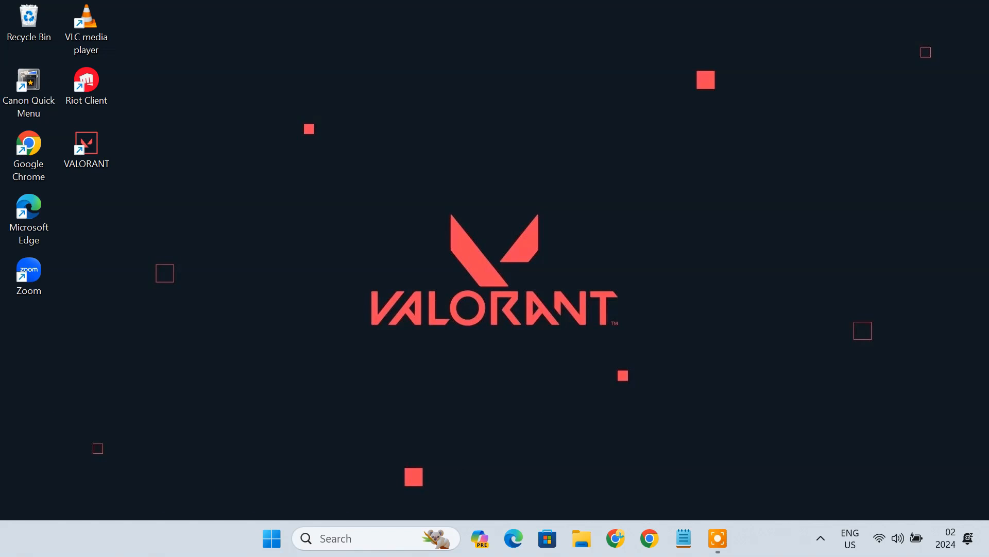
{"action": "type", "text": "system information"}
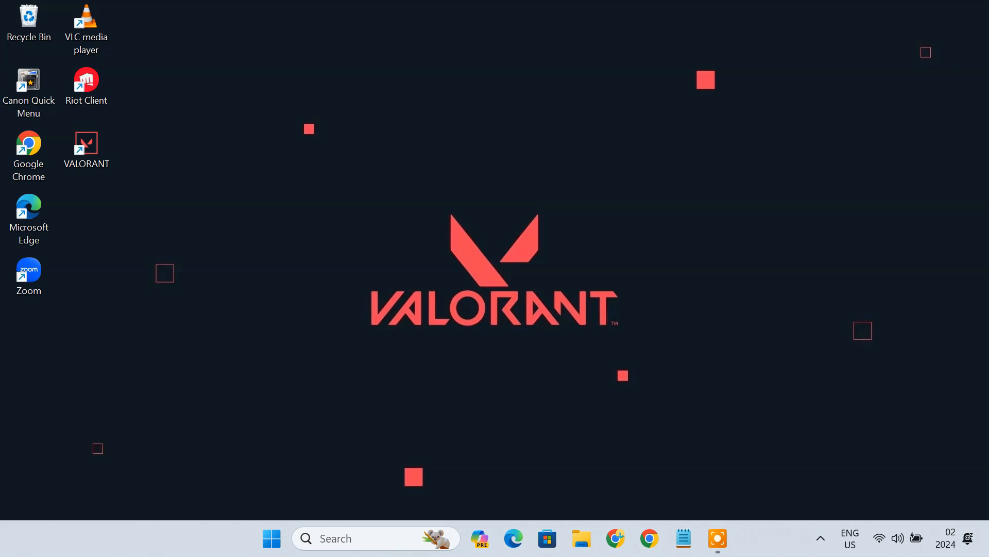
{"action": "type", "text": "tpm"}
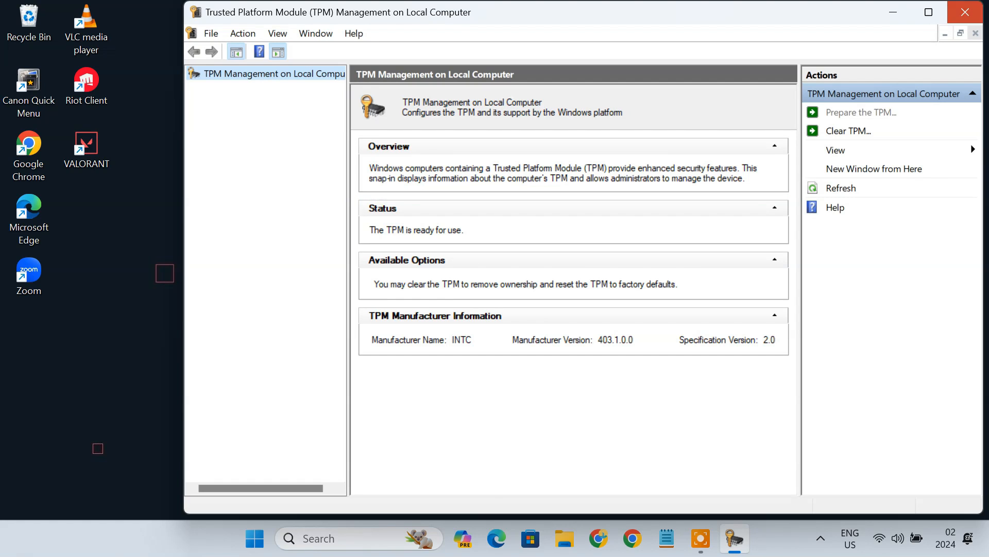
{"action": "left_click", "coordinate": [964, 15]}
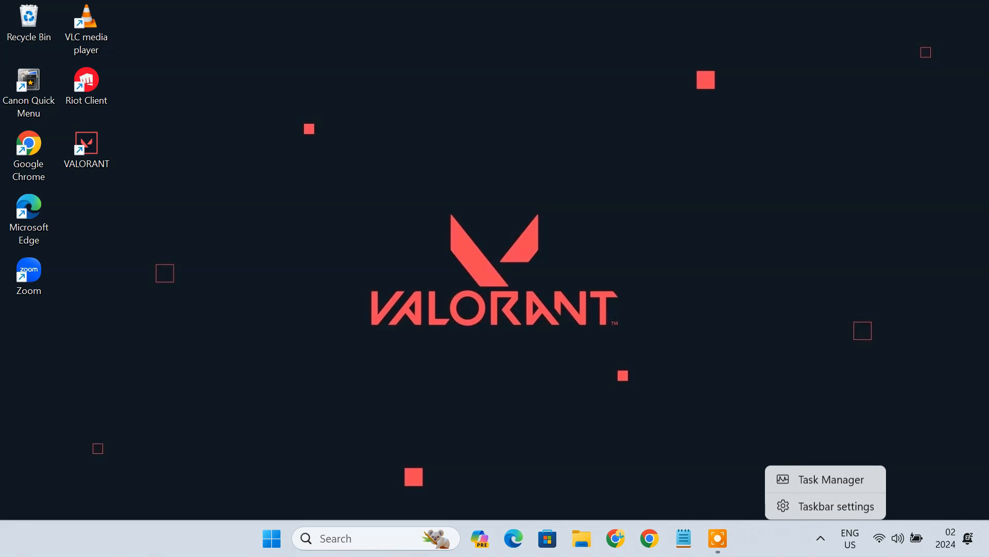
{"action": "left_click", "coordinate": [831, 480]}
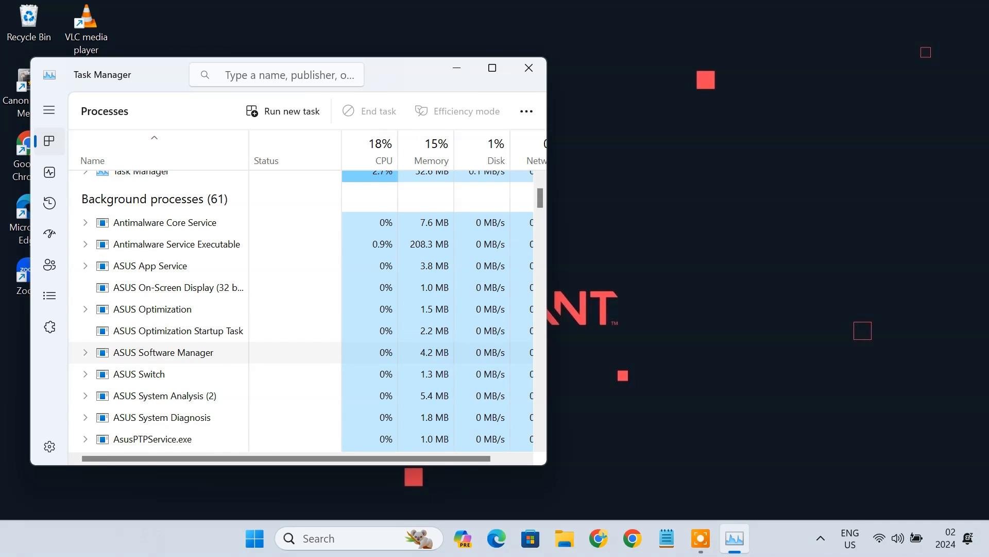
{"action": "scroll", "scroll_direction": "down", "scroll_amount": 3}
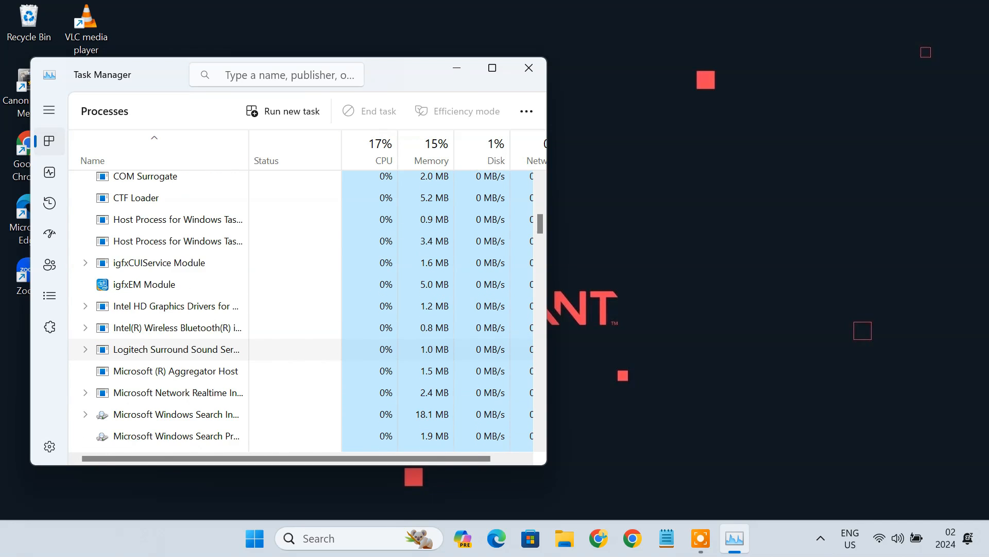
{"action": "scroll", "scroll_direction": "down", "scroll_amount": 3}
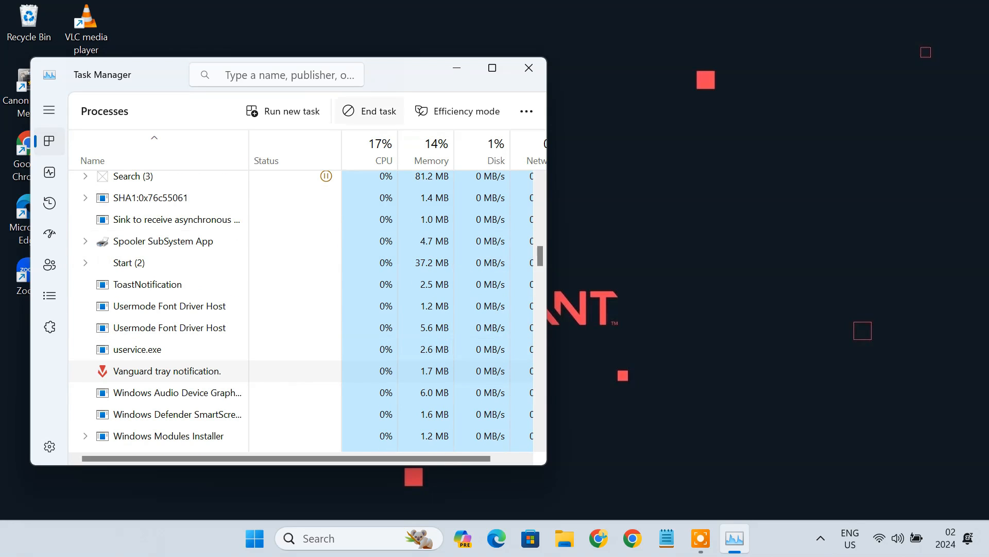
{"action": "scroll", "scroll_direction": "down", "scroll_amount": 3}
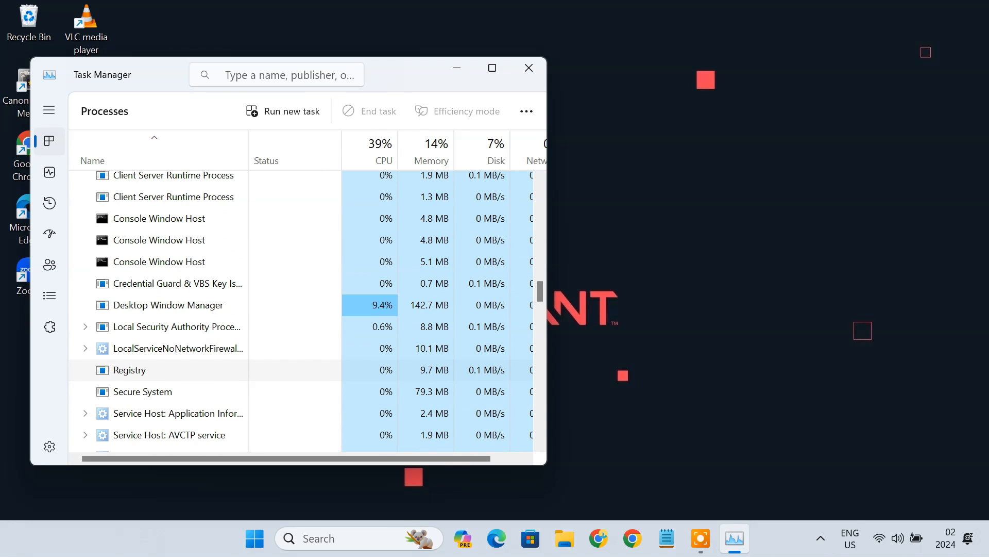
{"action": "scroll", "scroll_direction": "down", "scroll_amount": 3}
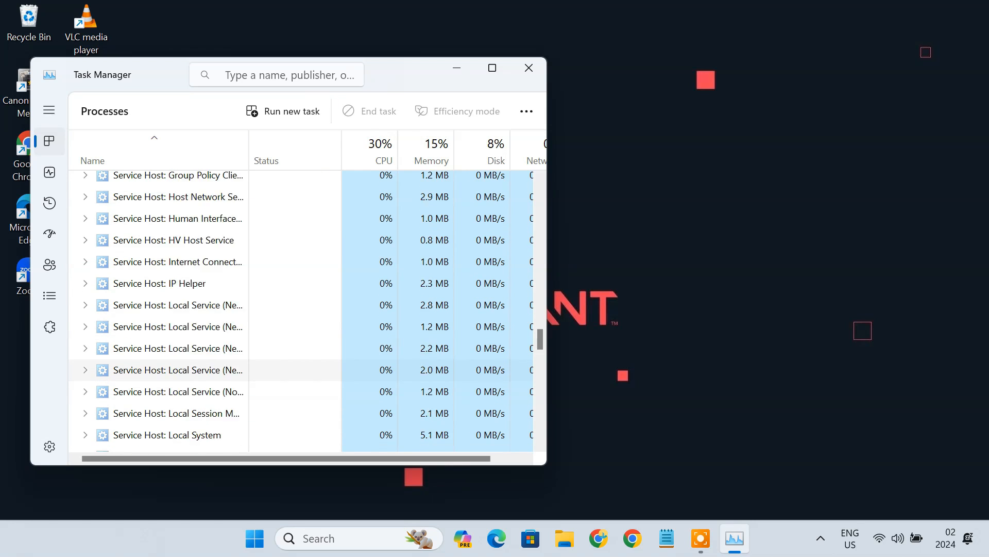
{"action": "left_click", "coordinate": [529, 68]}
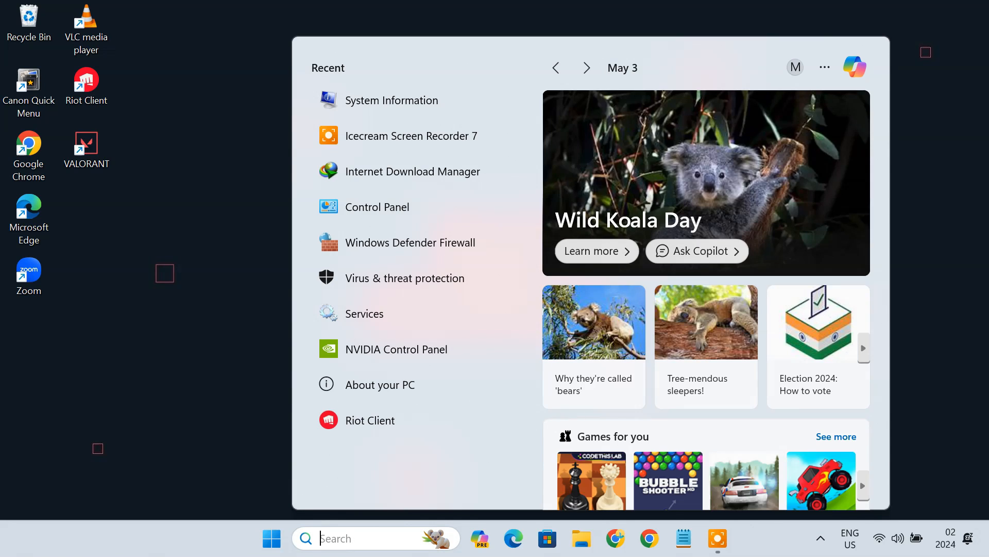
Step: Find the vgc service in the Services console and bring up its properties
{"action": "type", "text": "services"}
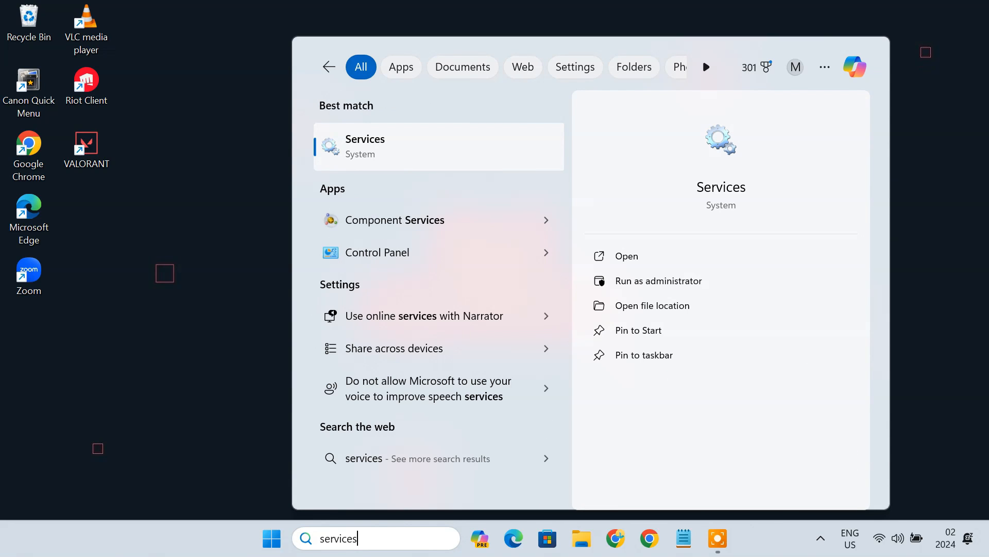
{"action": "left_click", "coordinate": [365, 147]}
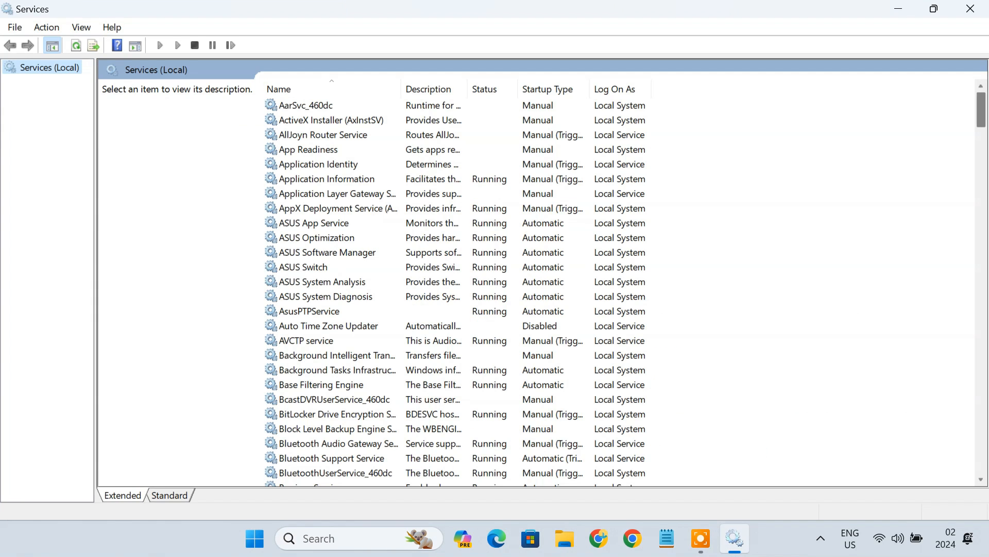
{"action": "scroll", "scroll_direction": "down", "scroll_amount": 3}
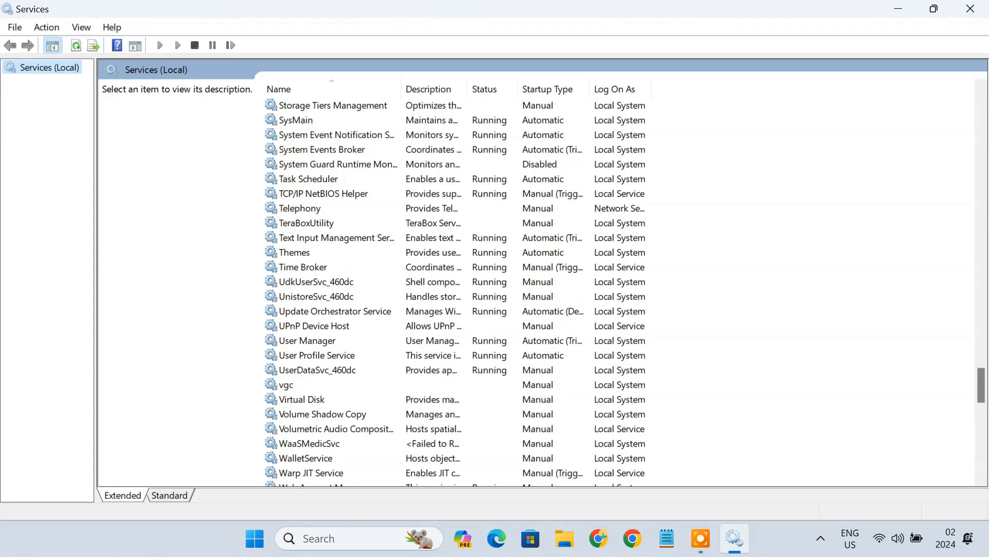
{"action": "left_click", "coordinate": [287, 385]}
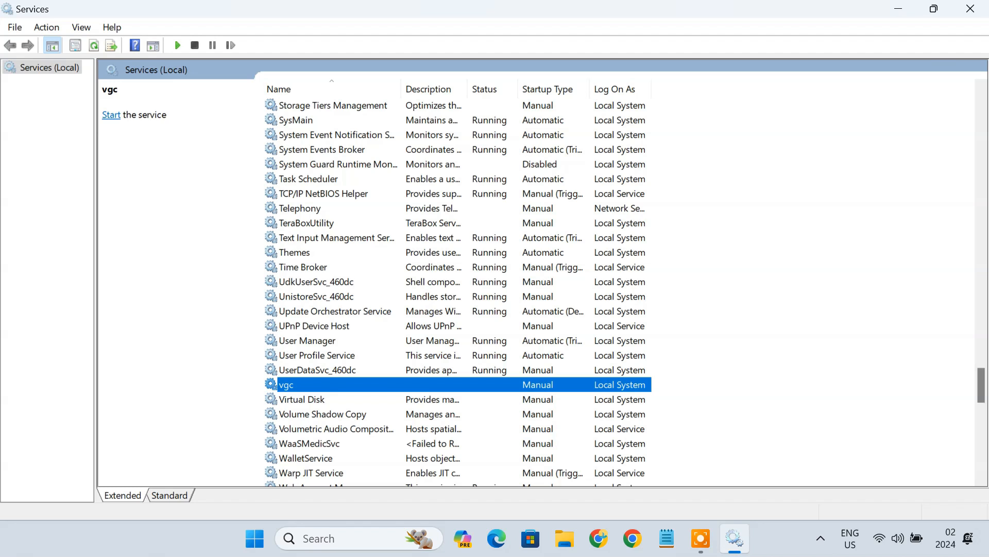
{"action": "double_click", "coordinate": [287, 383]}
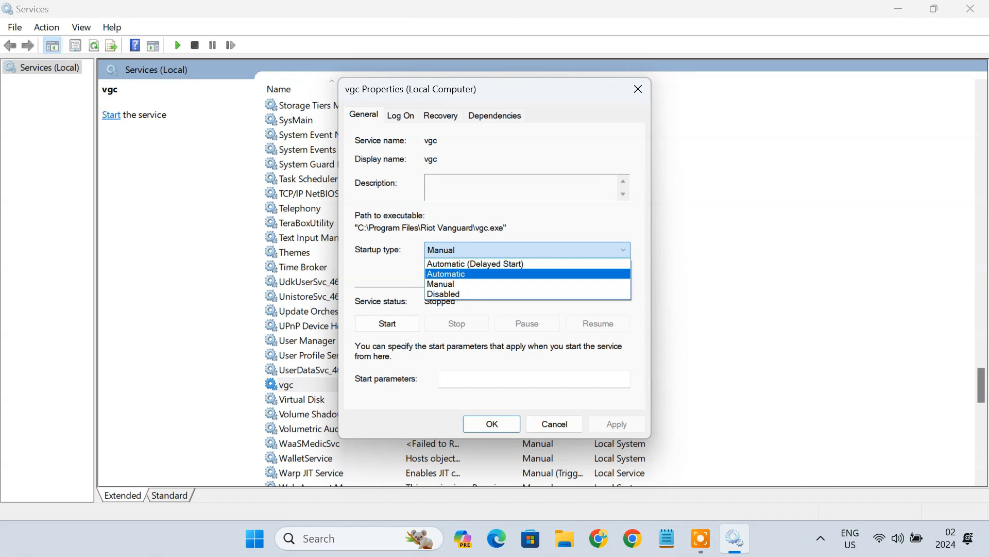
Step: Set vgc's startup type to Automatic and start the service now
{"action": "left_click", "coordinate": [445, 274]}
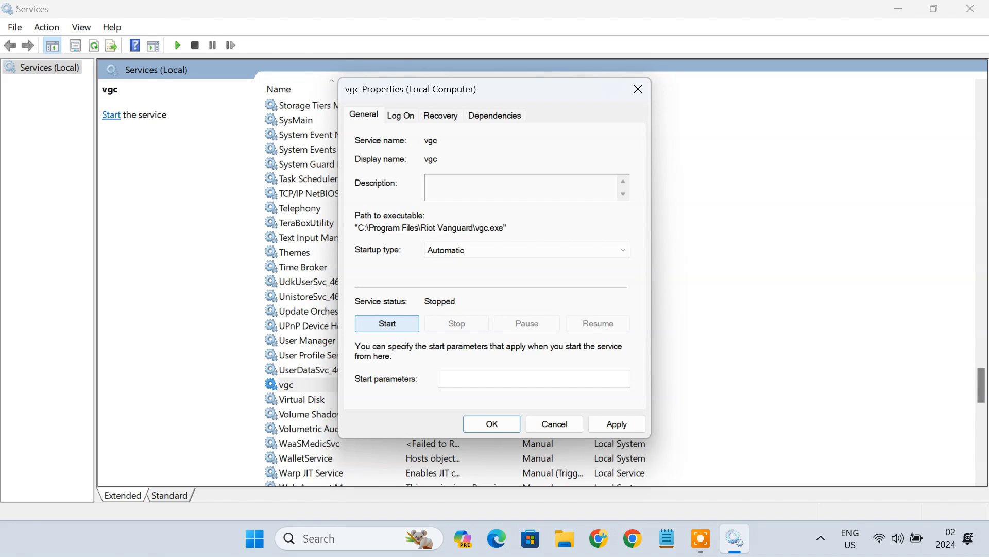
{"action": "left_click", "coordinate": [387, 323]}
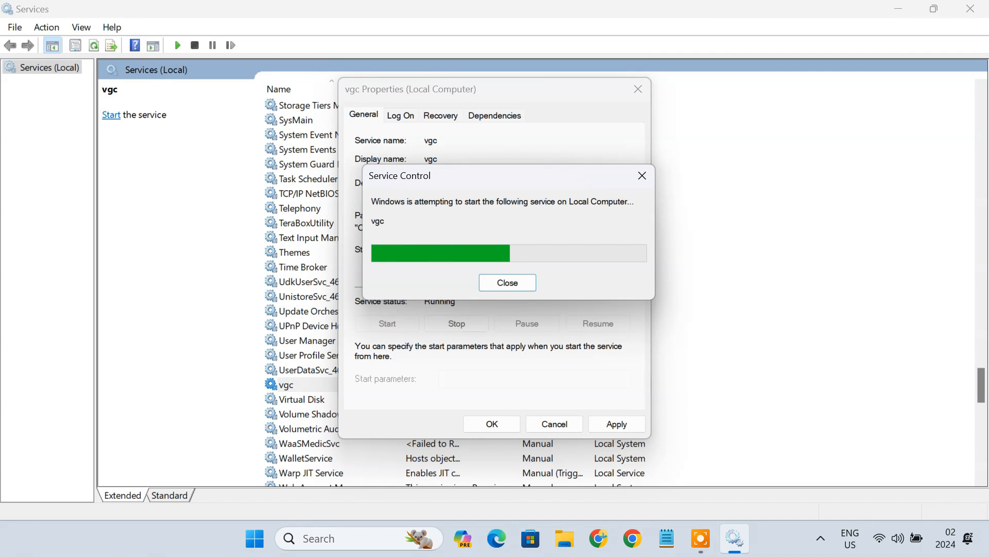
{"action": "left_click", "coordinate": [507, 282]}
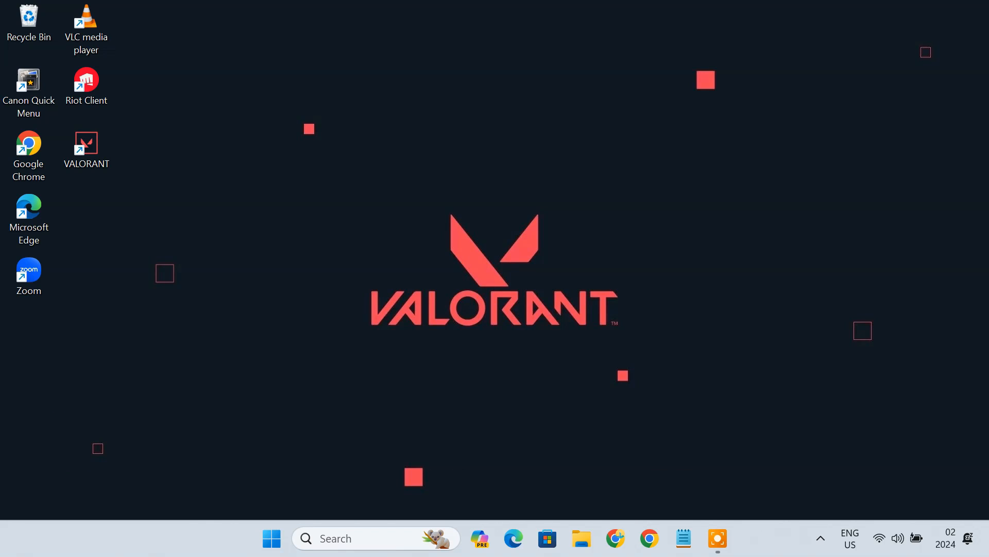
Step: Launch VALORANT from its desktop shortcut with administrator rights
{"action": "left_click", "coordinate": [87, 144]}
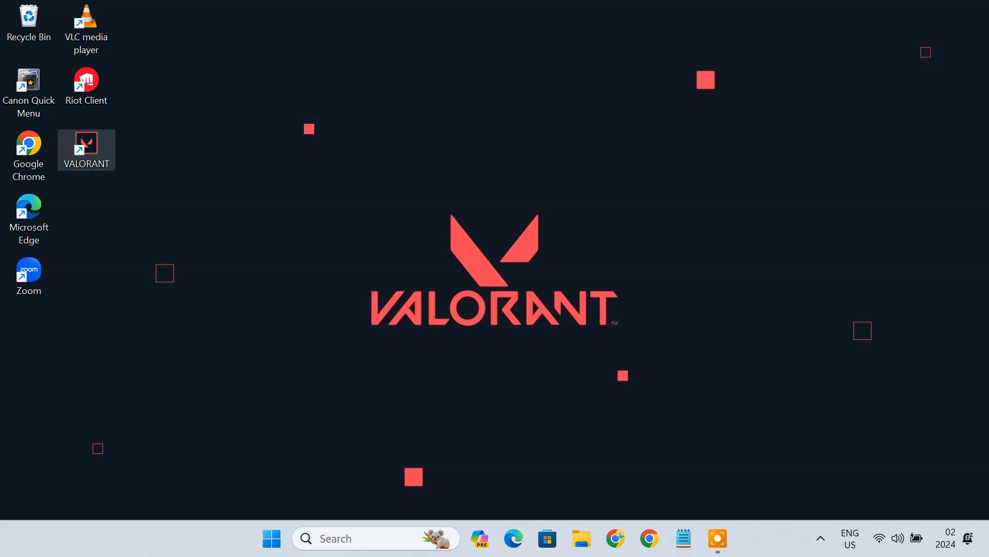
{"action": "right_click", "coordinate": [87, 149]}
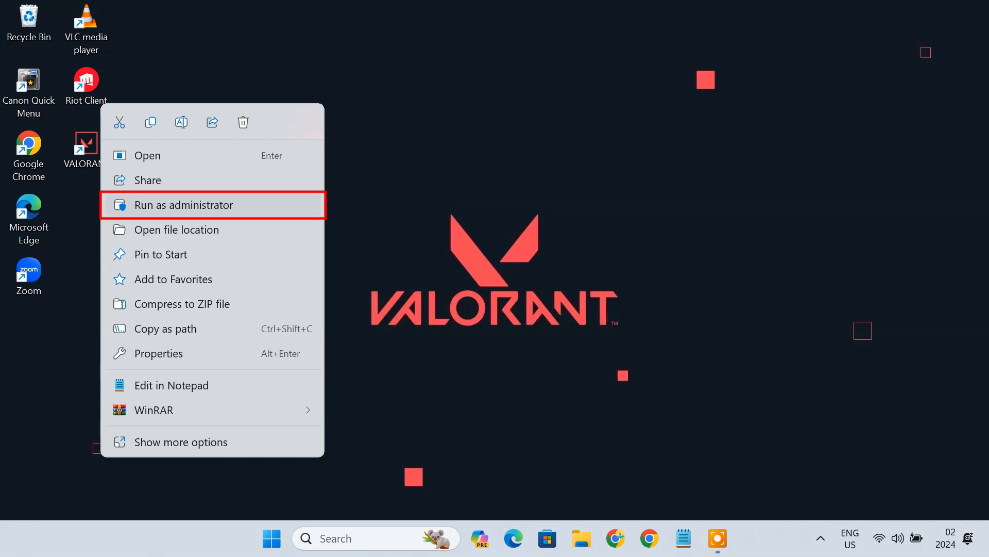
{"action": "left_click", "coordinate": [184, 204]}
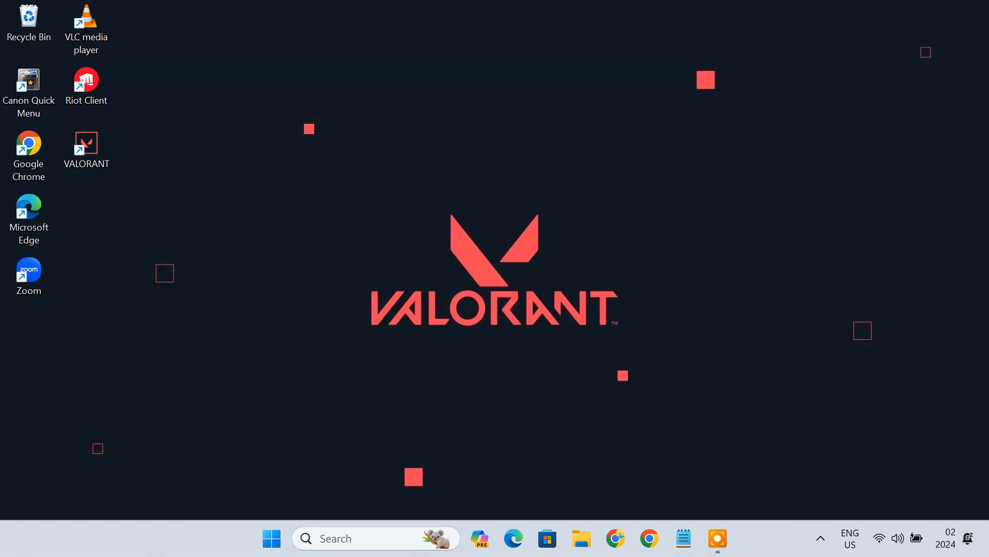
Step: Set the VALORANT shortcut's Compatibility to always run as administrator and apply it
{"action": "left_click", "coordinate": [87, 147]}
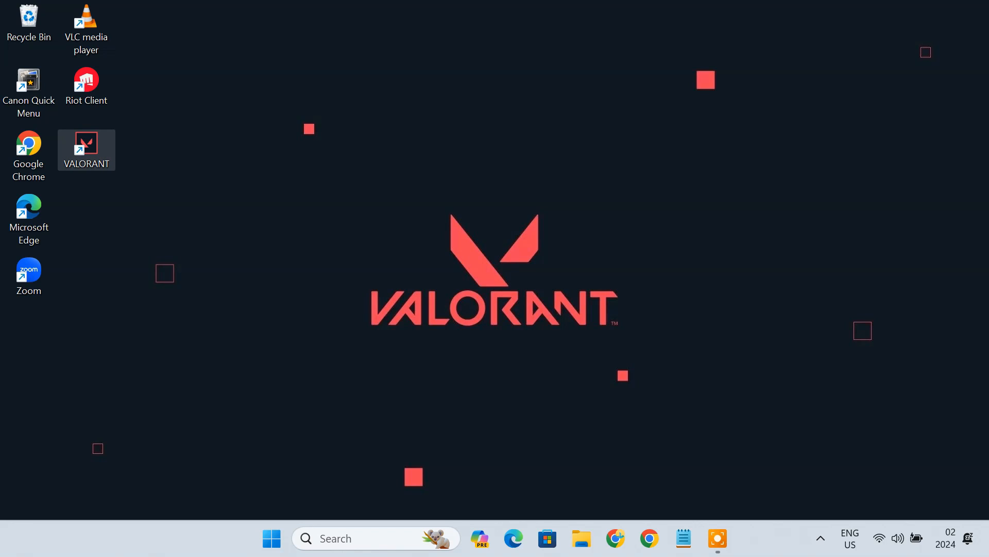
{"action": "right_click", "coordinate": [87, 149]}
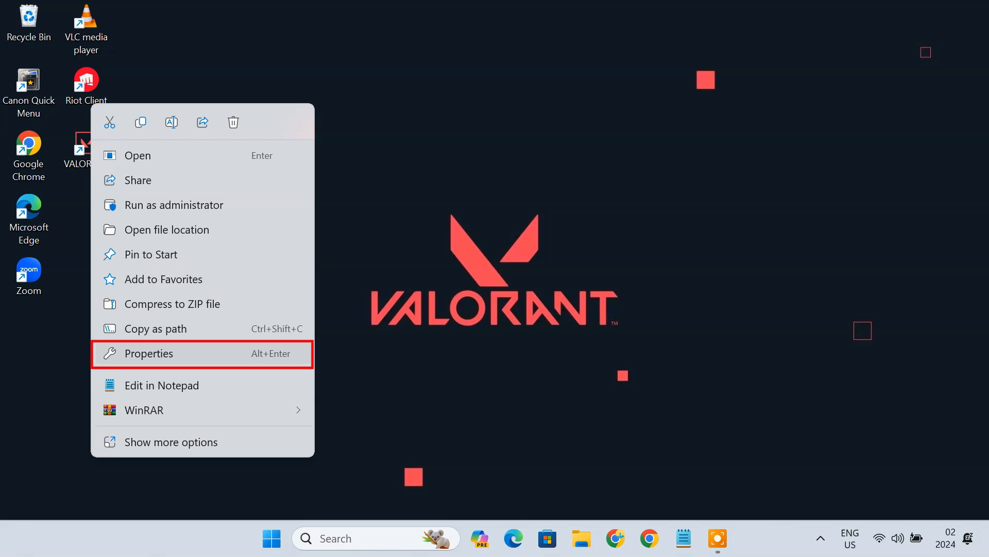
{"action": "left_click", "coordinate": [149, 353]}
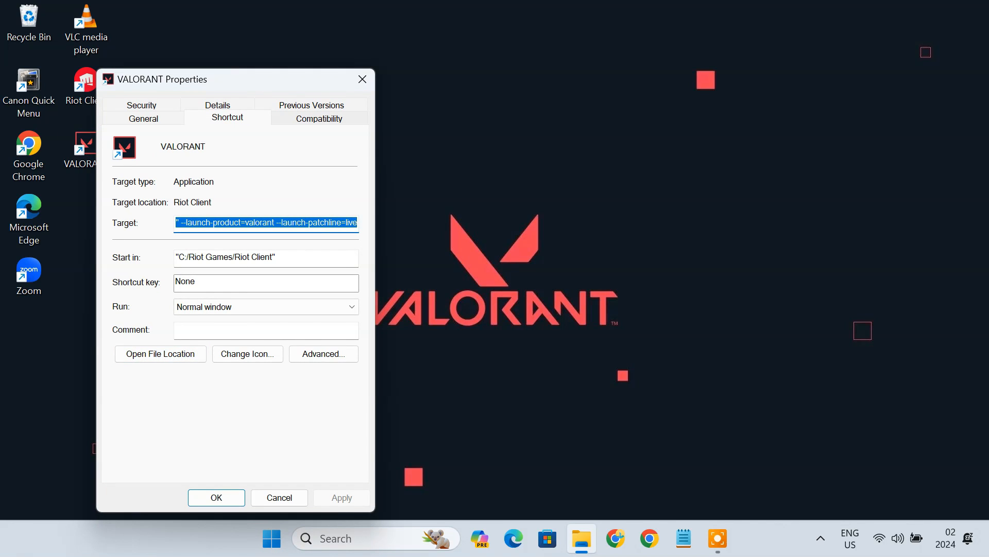
{"action": "left_click", "coordinate": [320, 117]}
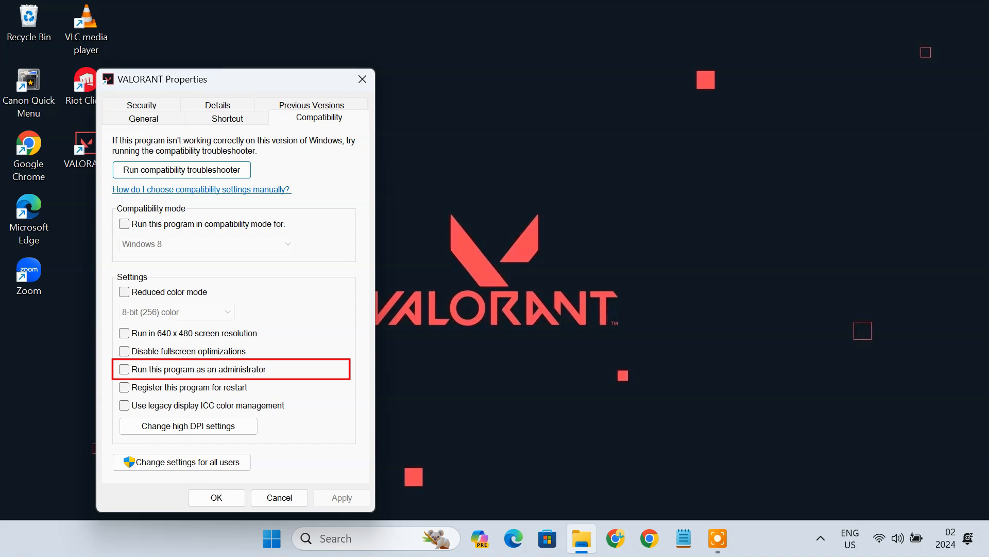
{"action": "left_click", "coordinate": [123, 369]}
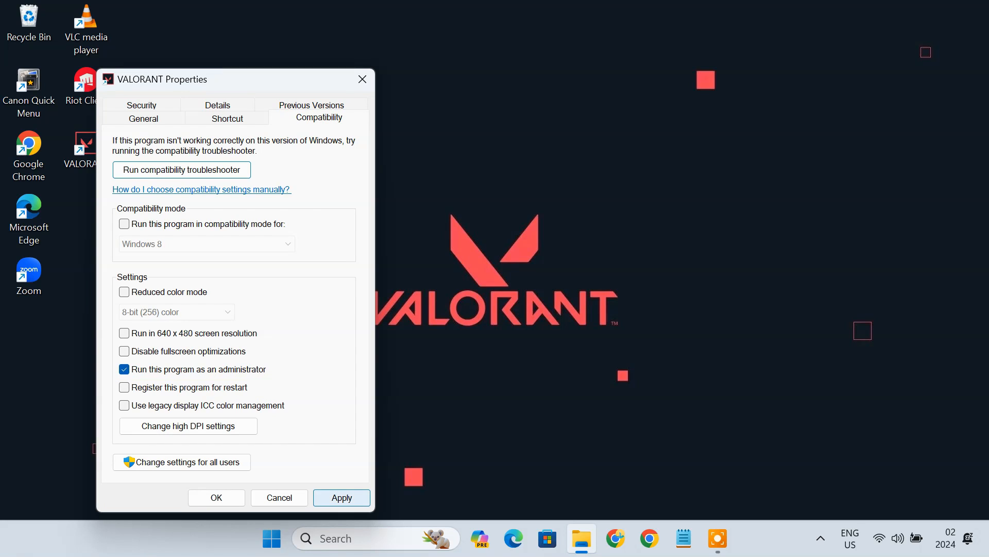
{"action": "left_click", "coordinate": [216, 498]}
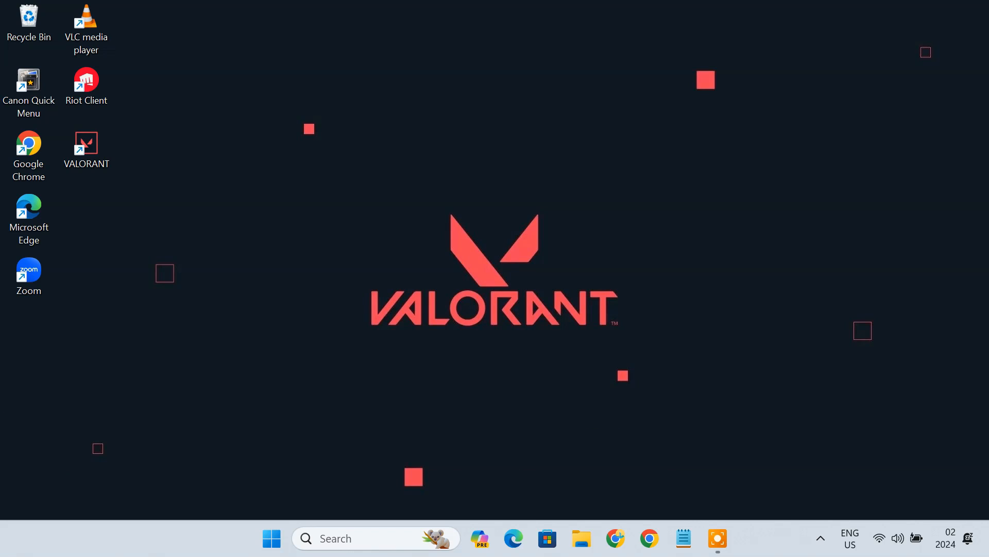
Step: Enable Windows 8 compatibility mode and disable fullscreen optimizations for the VALORANT shortcut
{"action": "right_click", "coordinate": [87, 143]}
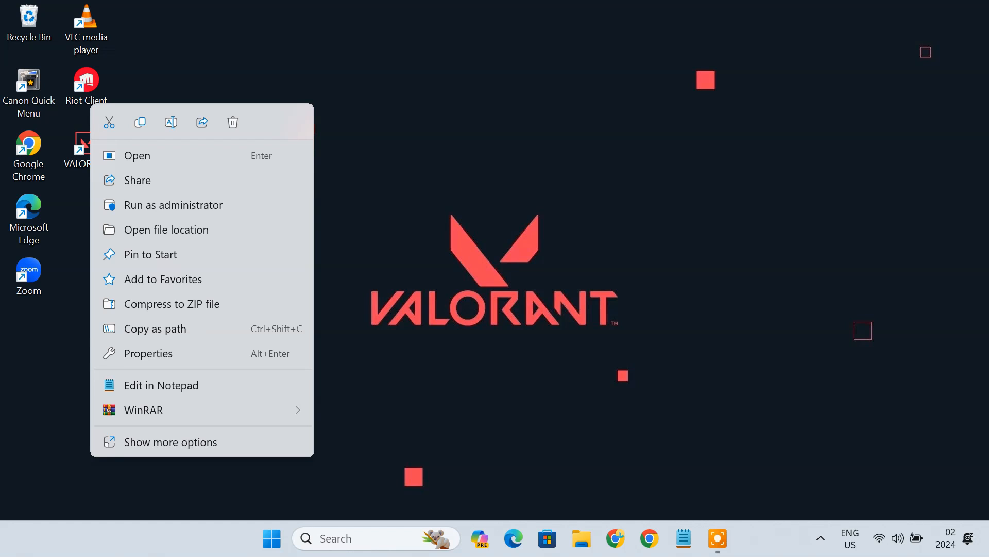
{"action": "left_click", "coordinate": [148, 353]}
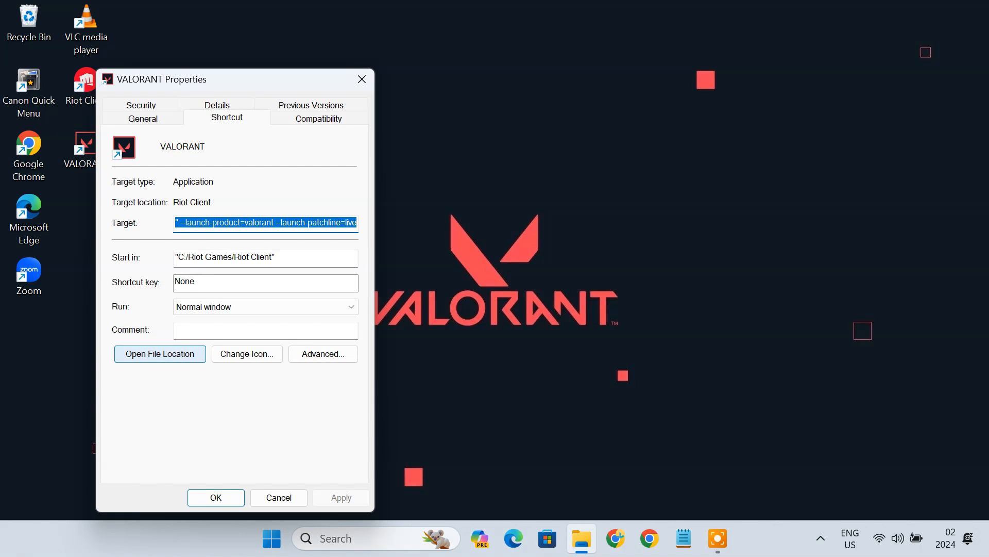
{"action": "left_click", "coordinate": [318, 118]}
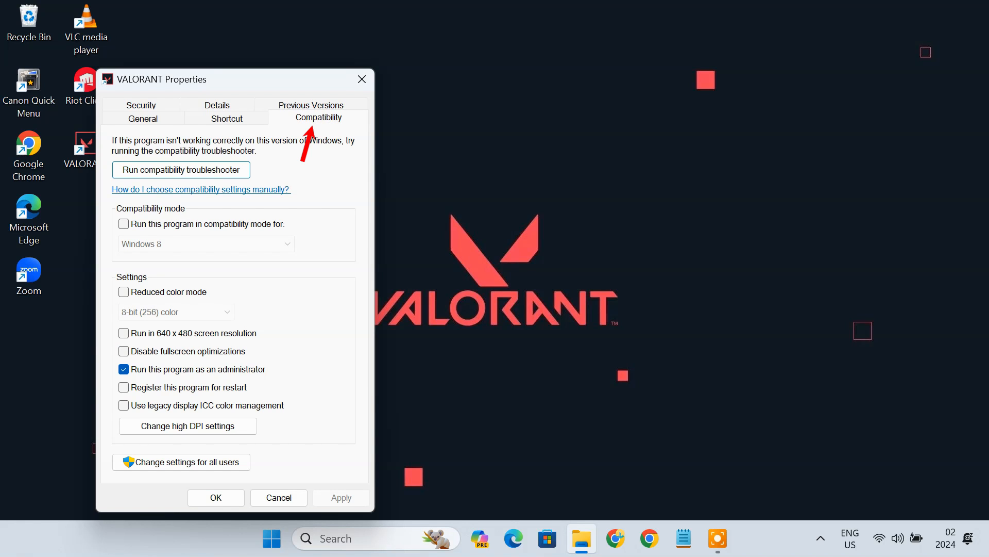
{"action": "left_click", "coordinate": [123, 224]}
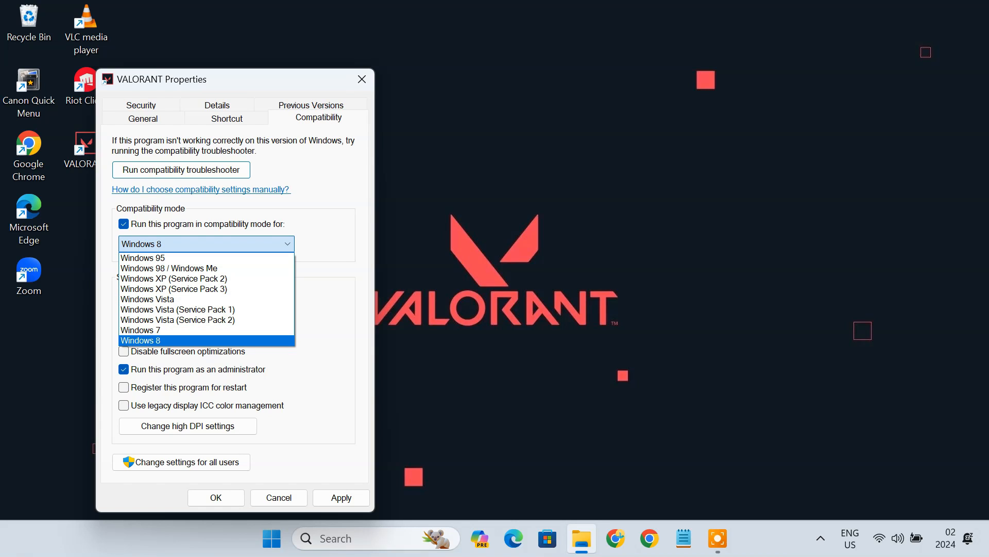
{"action": "left_click", "coordinate": [140, 340]}
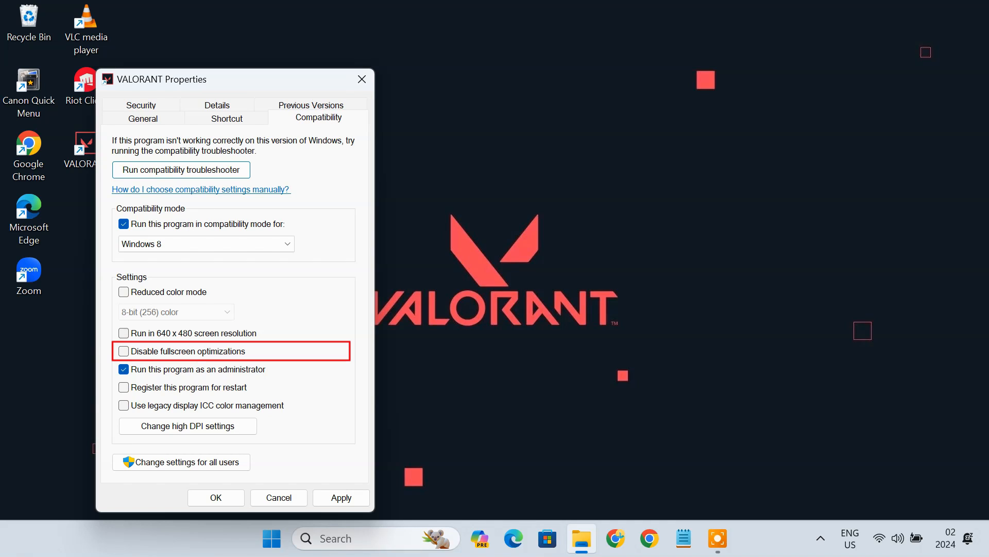
{"action": "left_click", "coordinate": [124, 350]}
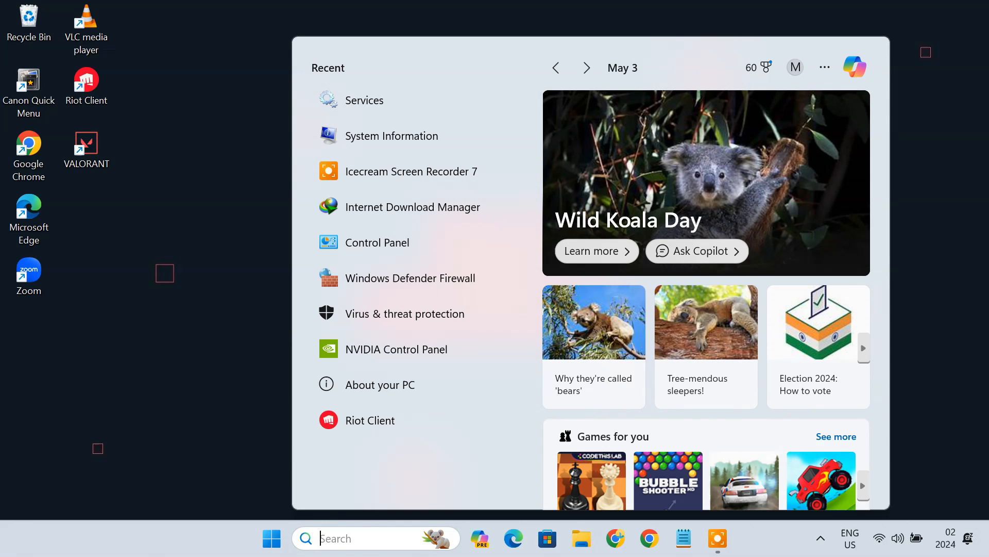
Step: Search 'antivirus', reach Virus & threat protection settings and toggle Real-time protection
{"action": "type", "text": "antivirus"}
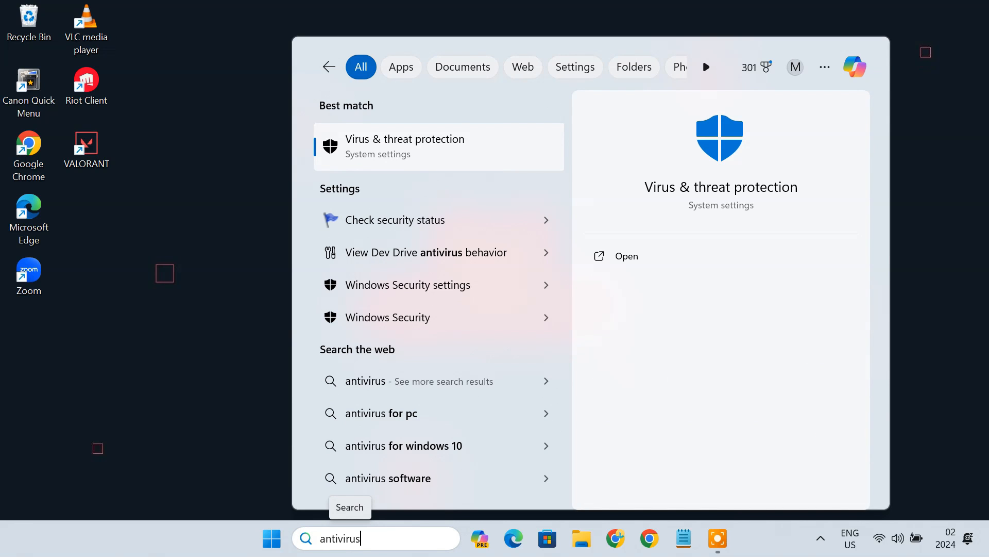
{"action": "left_click", "coordinate": [404, 147]}
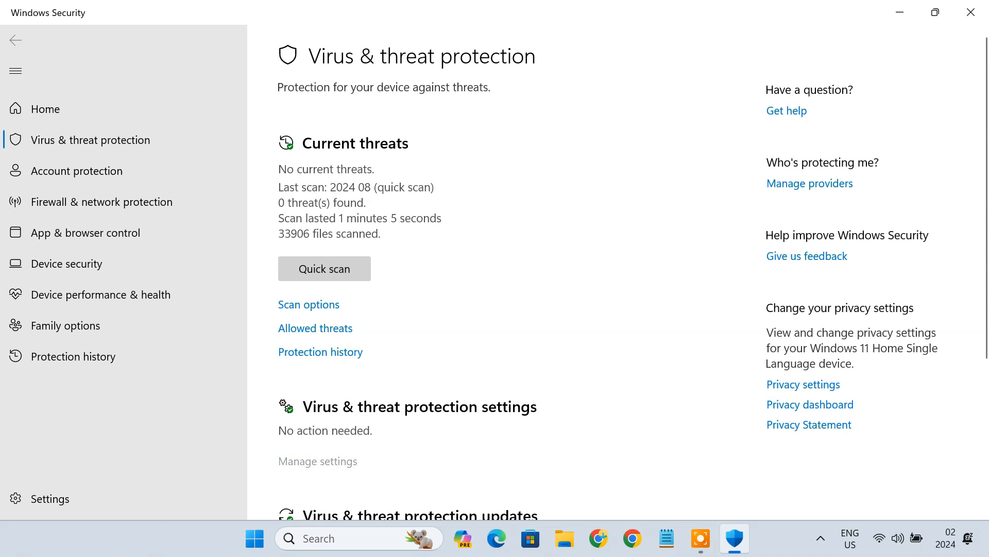
{"action": "left_click", "coordinate": [317, 461]}
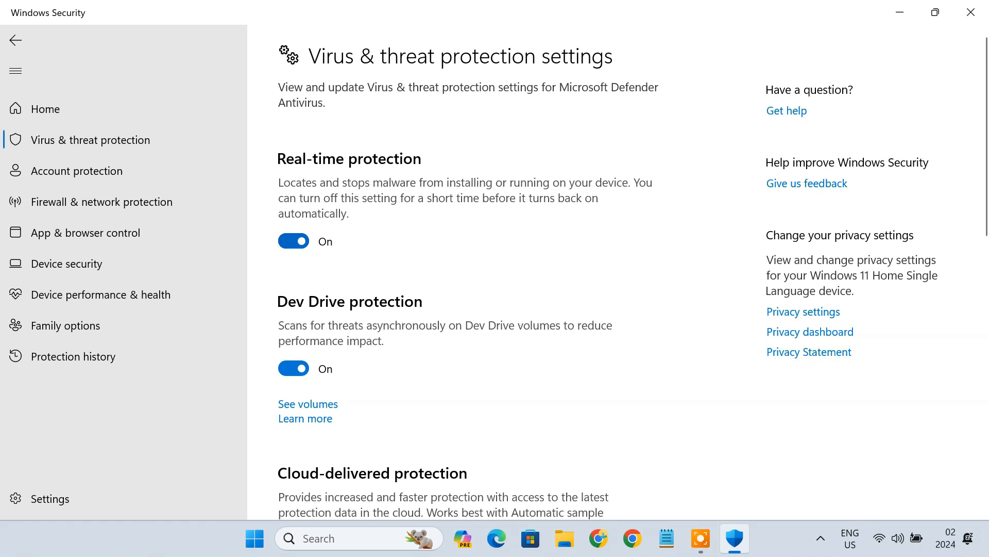
{"action": "left_click", "coordinate": [292, 241]}
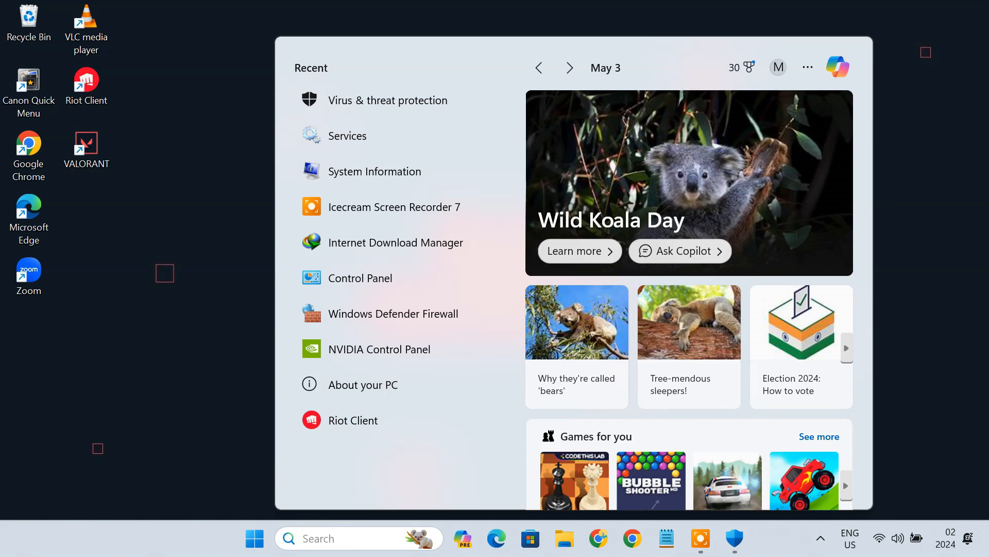
Step: Turn Windows Defender Firewall off for private and public networks and close the window
{"action": "type", "text": "firewall"}
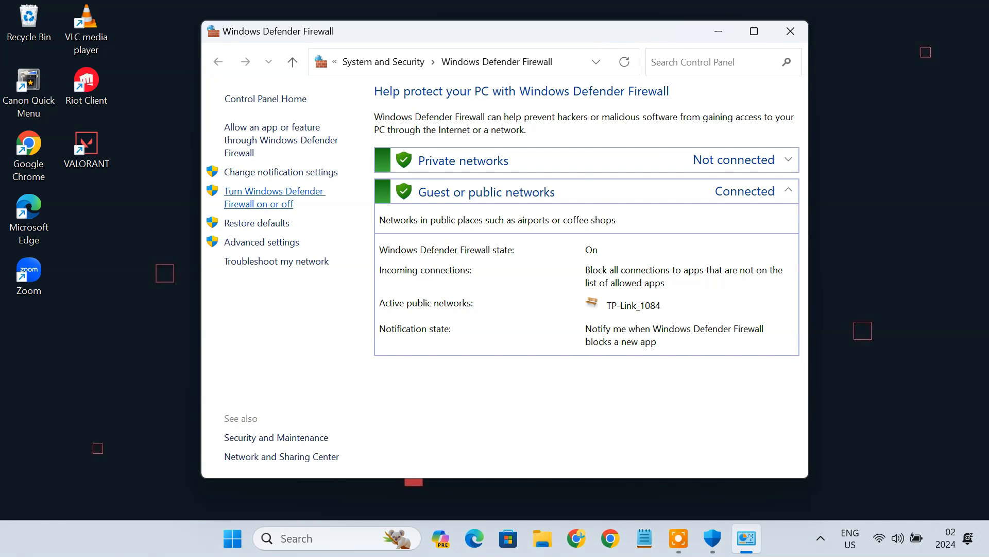
{"action": "left_click", "coordinate": [274, 196]}
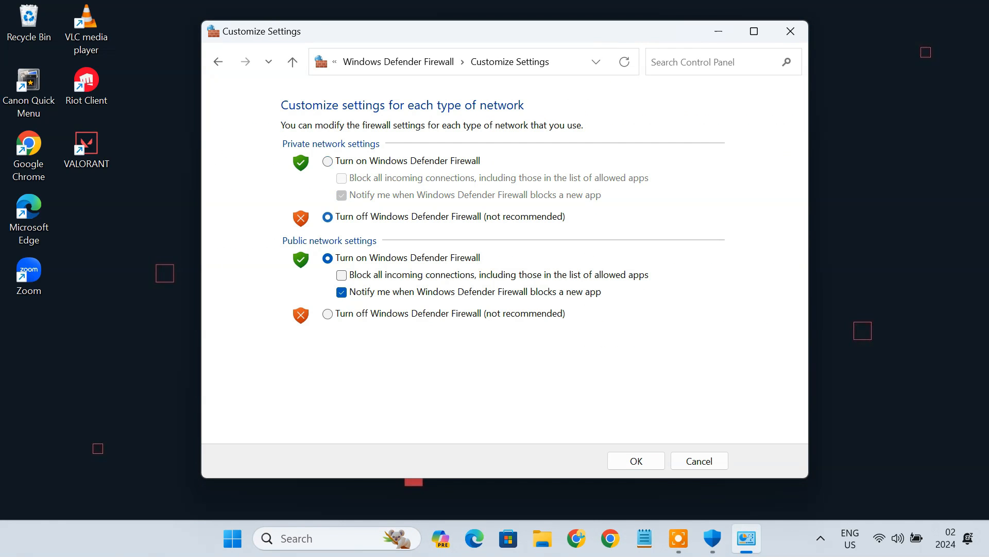
{"action": "left_click", "coordinate": [327, 314]}
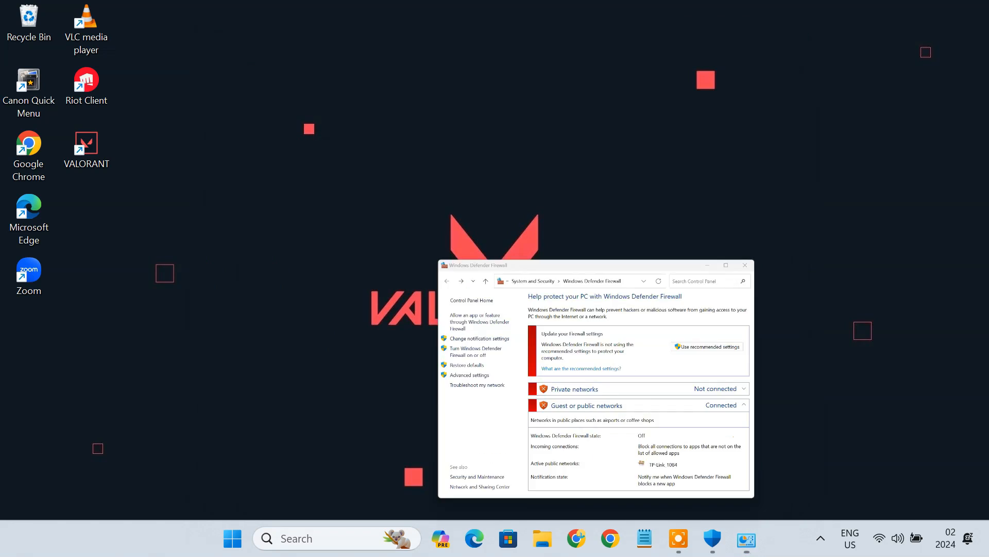
{"action": "left_click", "coordinate": [744, 265]}
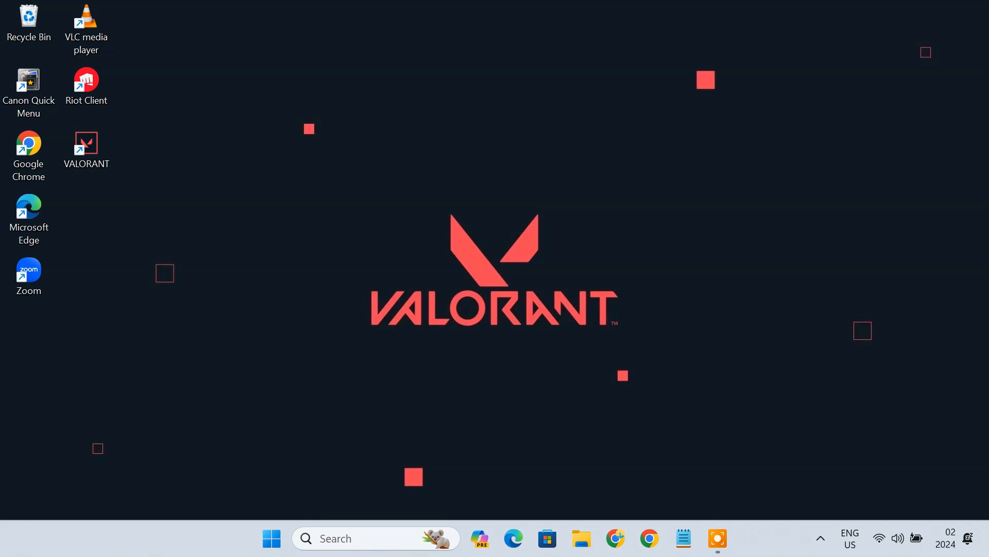
Step: Run sysdm.cpl and reach Environment Variables from the Advanced system settings
{"action": "key", "text": "Win+R"}
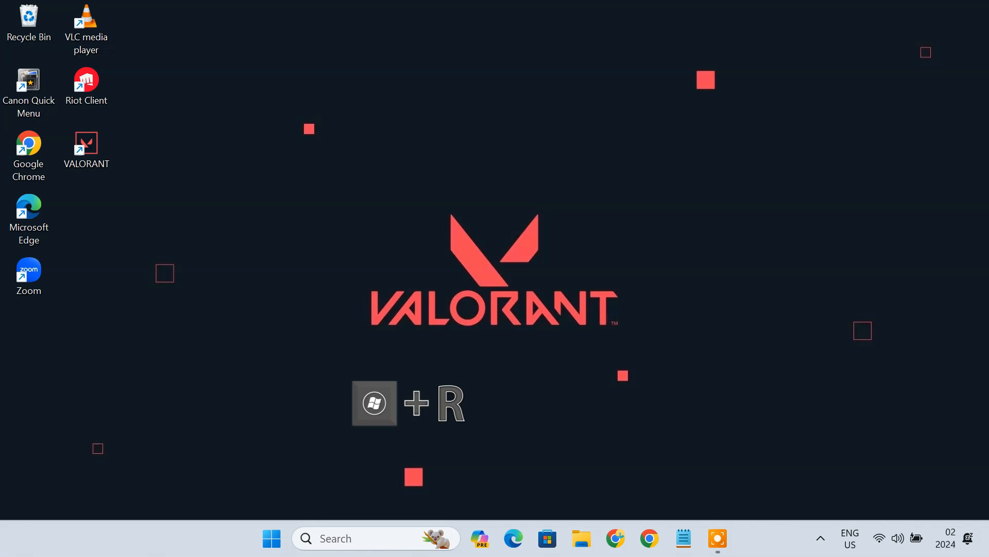
{"action": "key", "text": "win+r"}
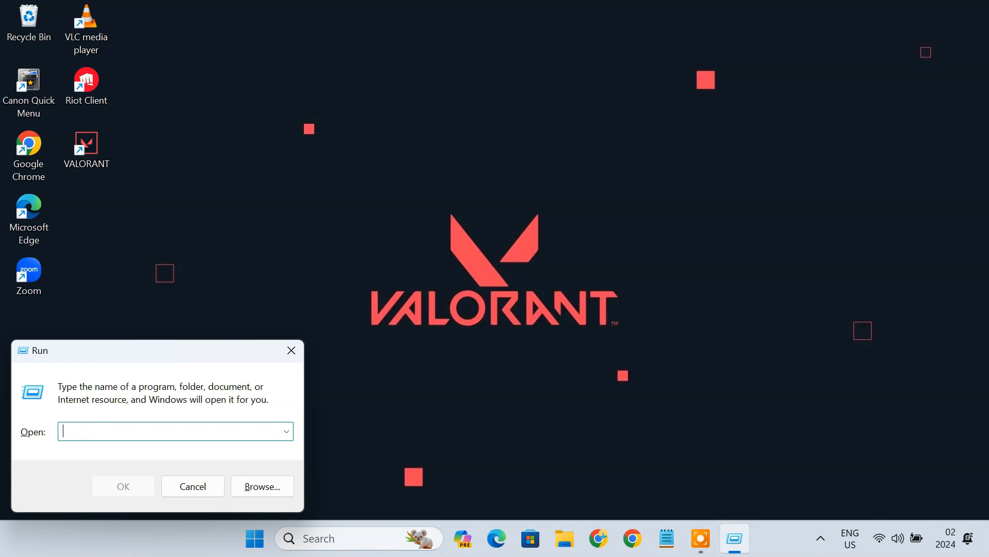
{"action": "type", "text": "sysdm.cpl"}
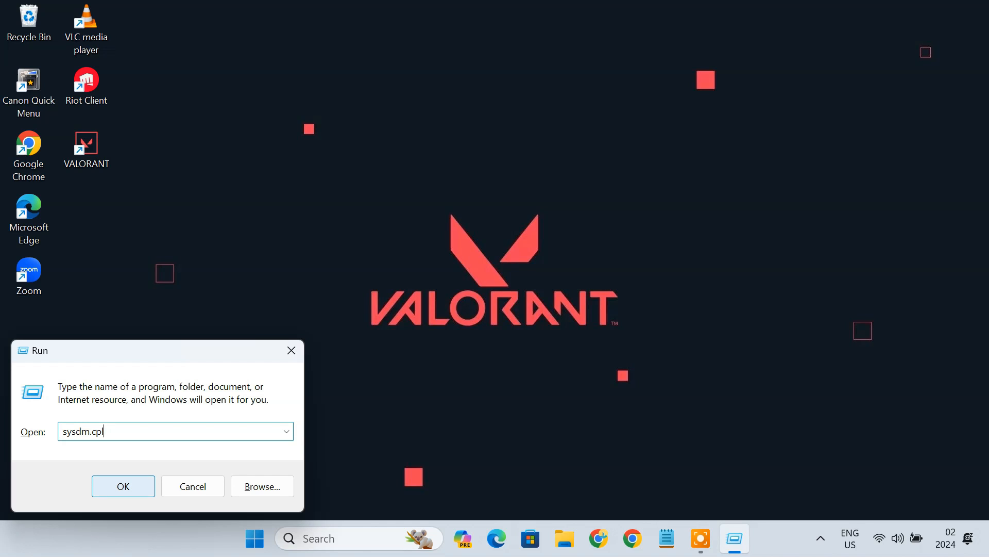
{"action": "left_click", "coordinate": [123, 487]}
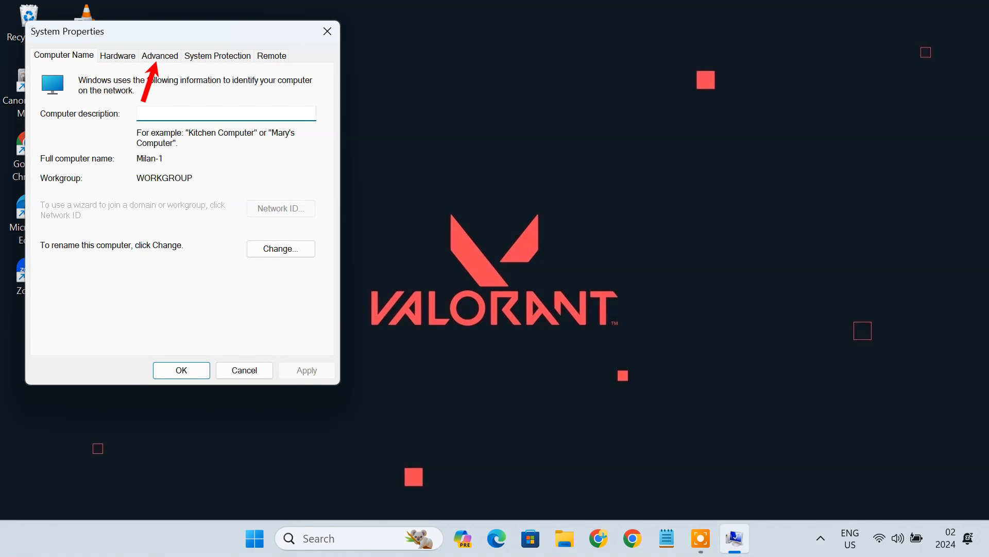
{"action": "left_click", "coordinate": [160, 55]}
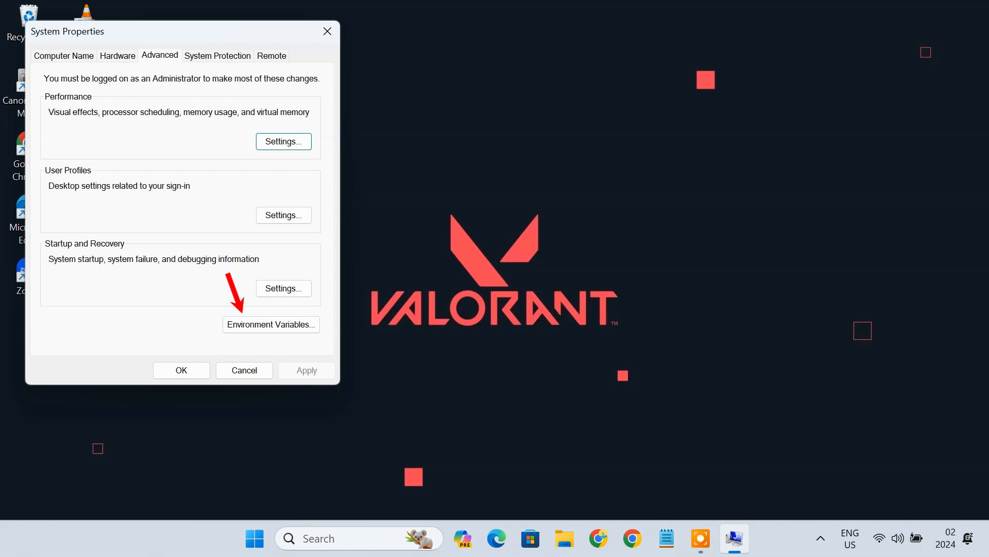
{"action": "left_click", "coordinate": [270, 323]}
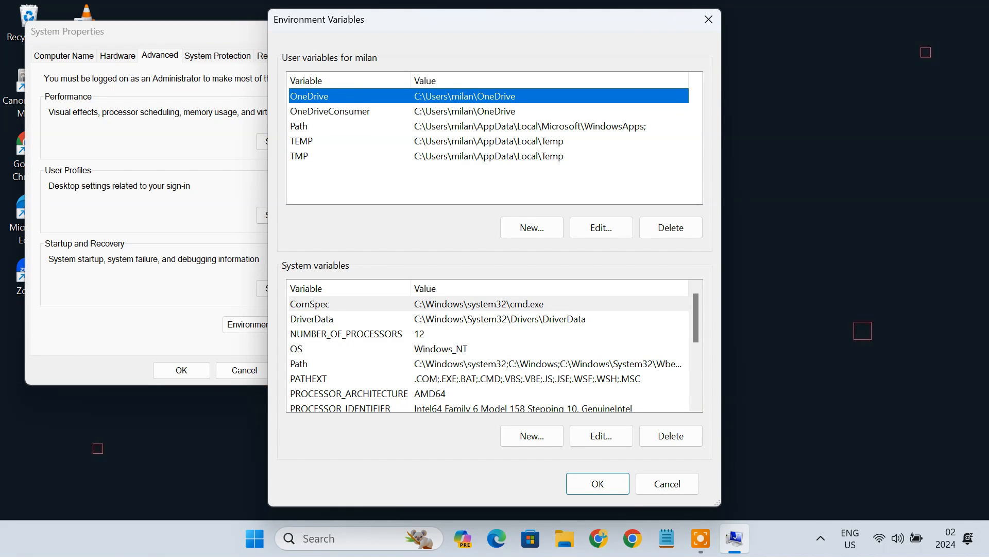
{"action": "left_click", "coordinate": [532, 435]}
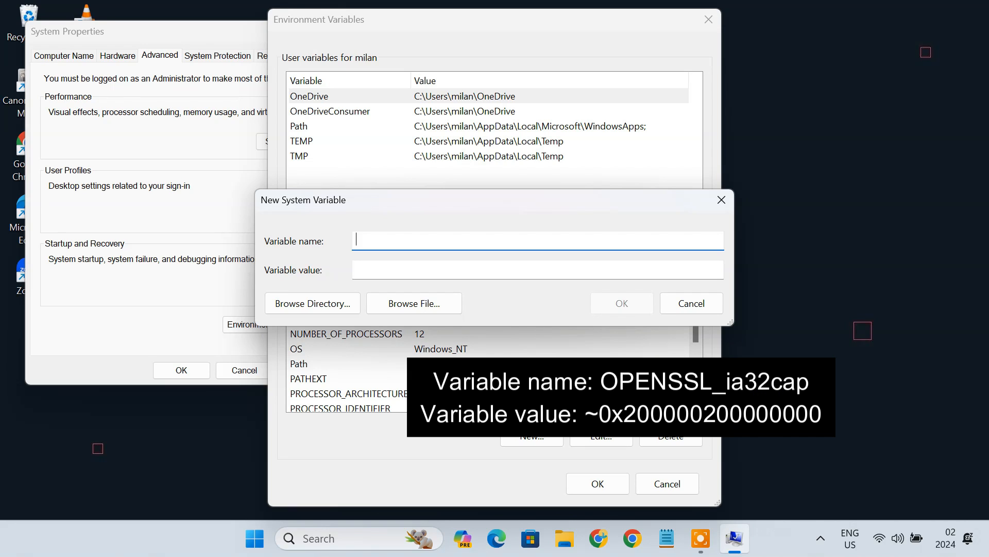
{"action": "type", "text": "OPENSSL_ia32cap"}
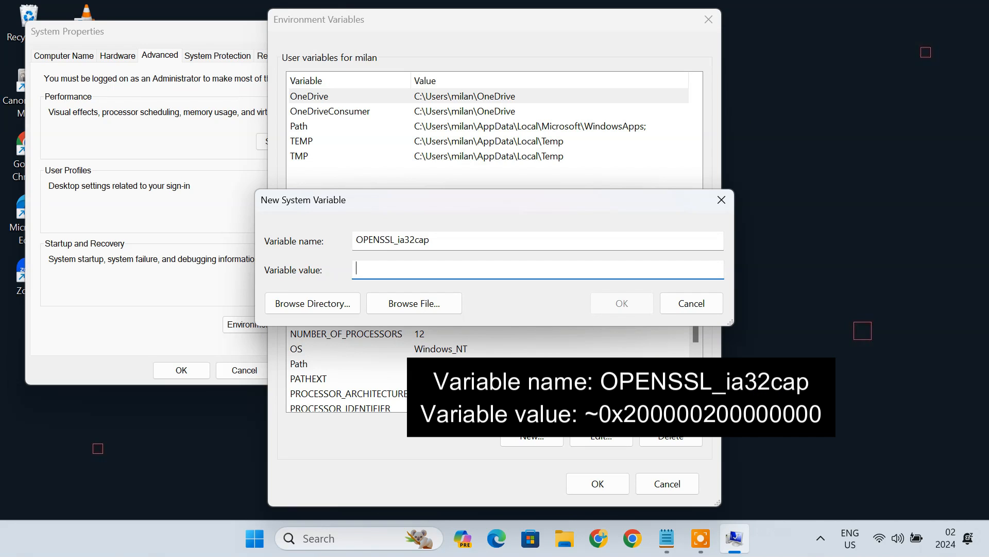
{"action": "type", "text": "~0x200000200000000"}
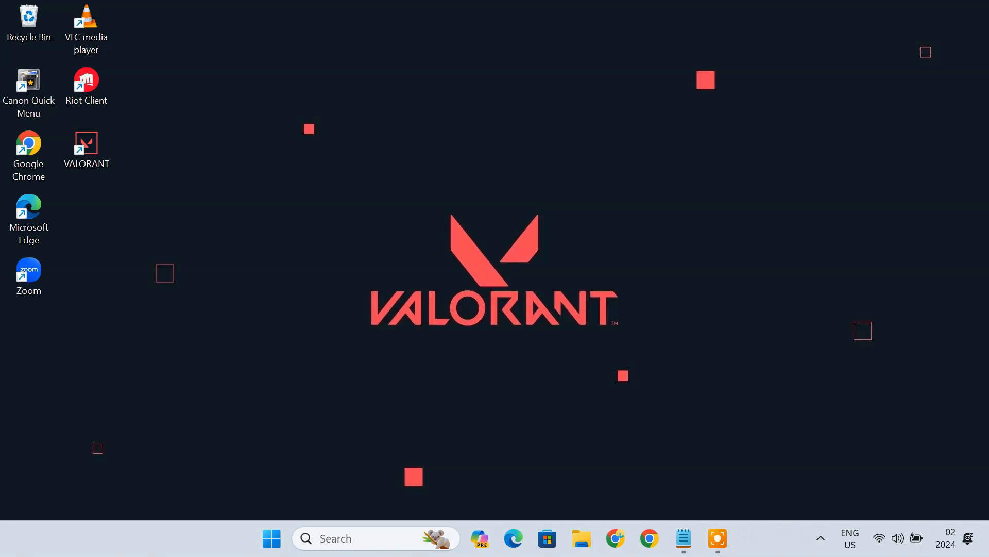
Step: Run %localappdata%\VALORANT\Saved and enter the Config folder
{"action": "left_click", "coordinate": [820, 538]}
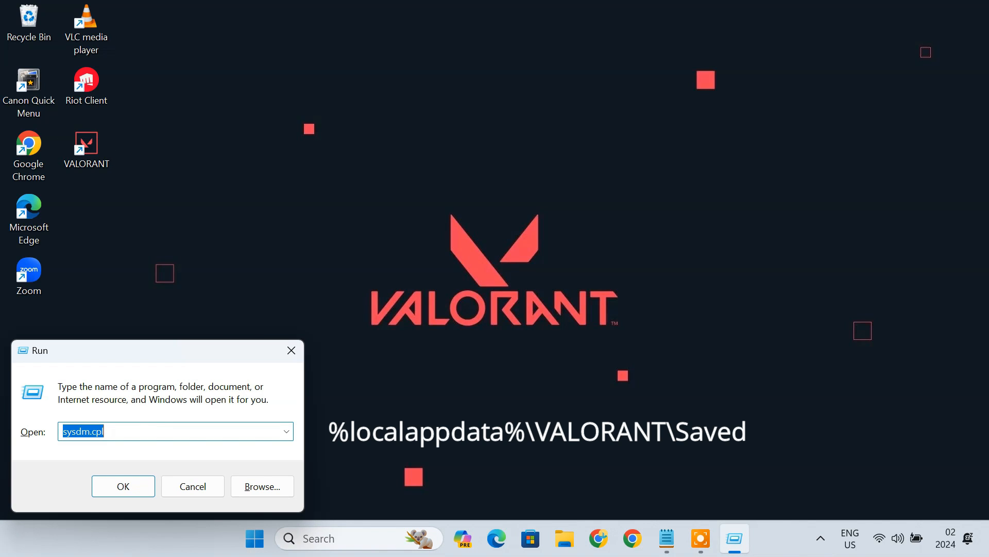
{"action": "type", "text": "%localappdata%\\VALORANT\\Saved"}
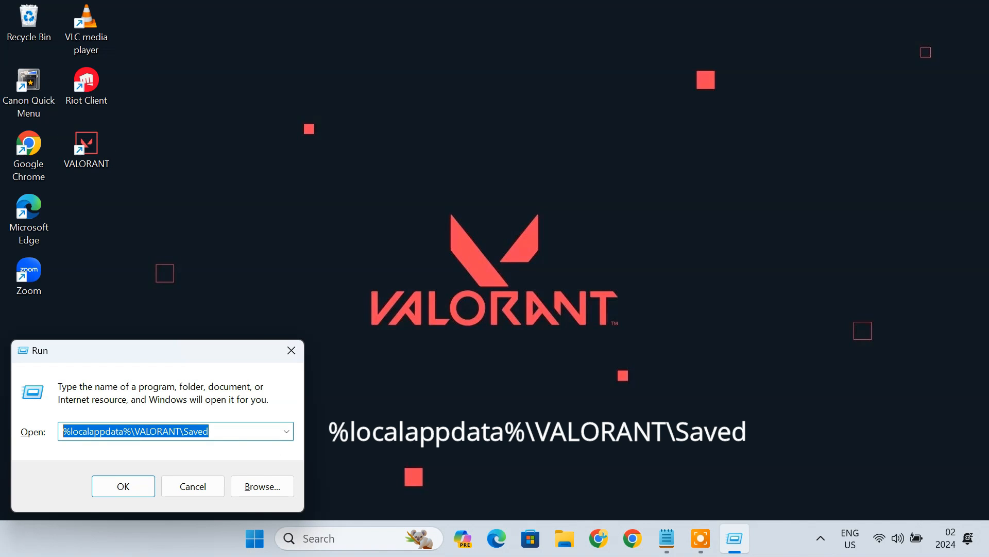
{"action": "left_click", "coordinate": [123, 485]}
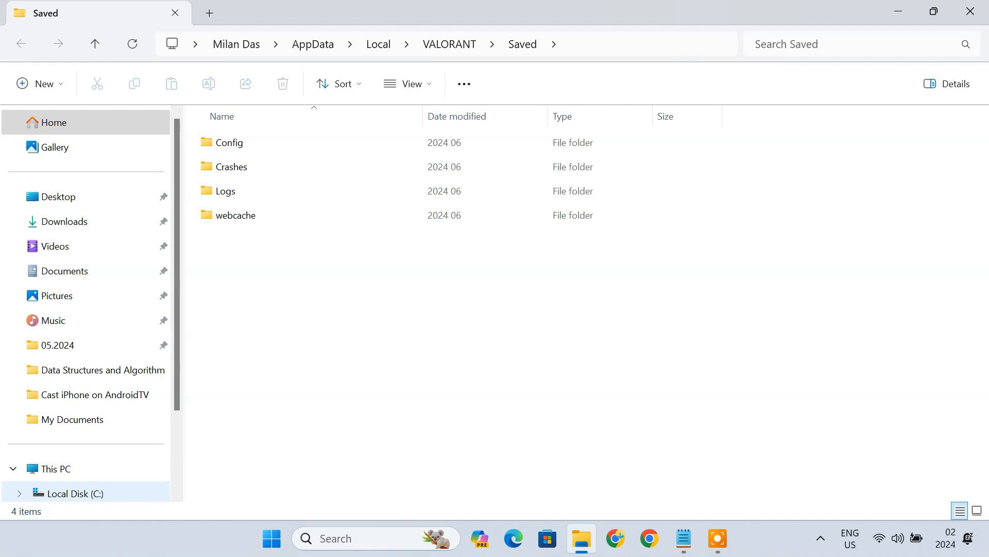
{"action": "left_click", "coordinate": [230, 143]}
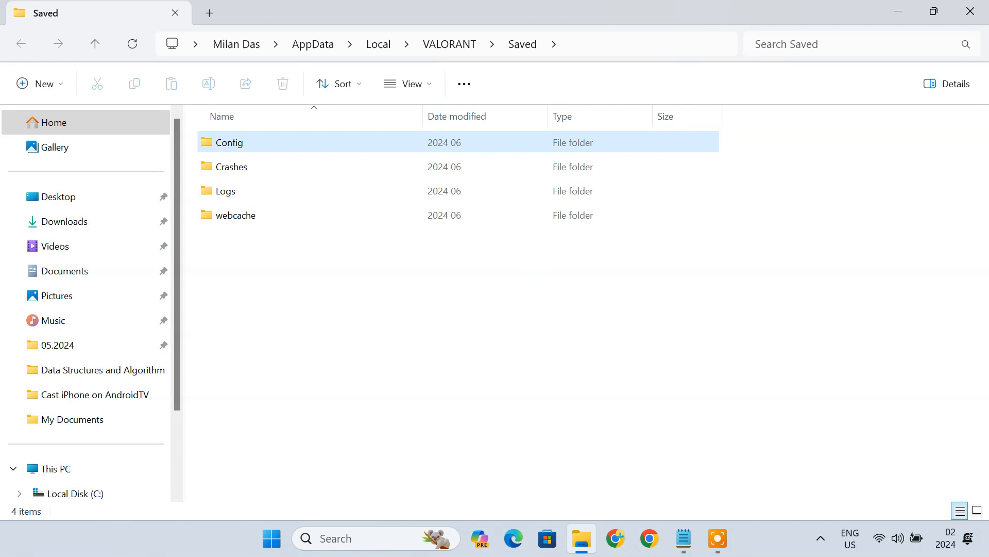
{"action": "double_click", "coordinate": [230, 142]}
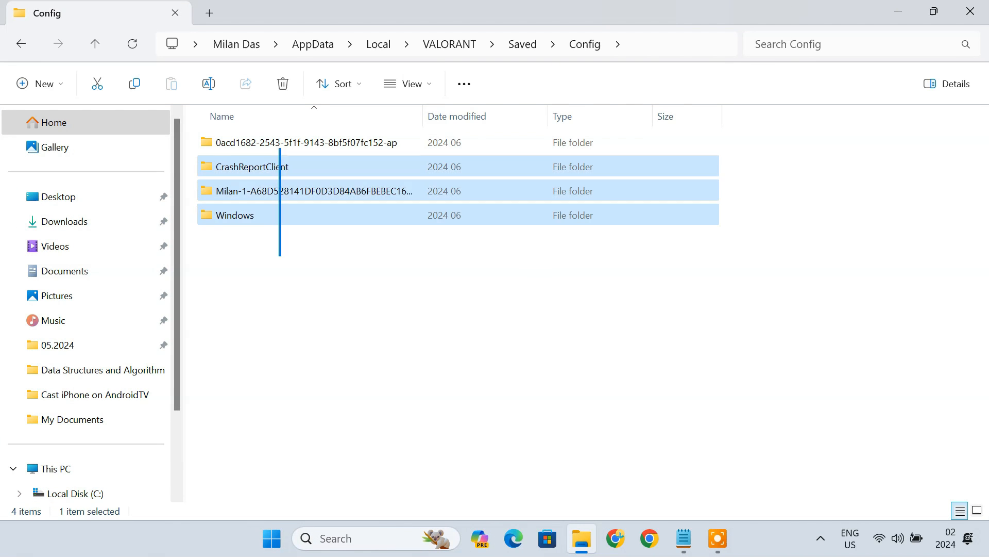
Step: Permanently delete all four Config items, then move on to the Logs folder
{"action": "left_click", "coordinate": [283, 83]}
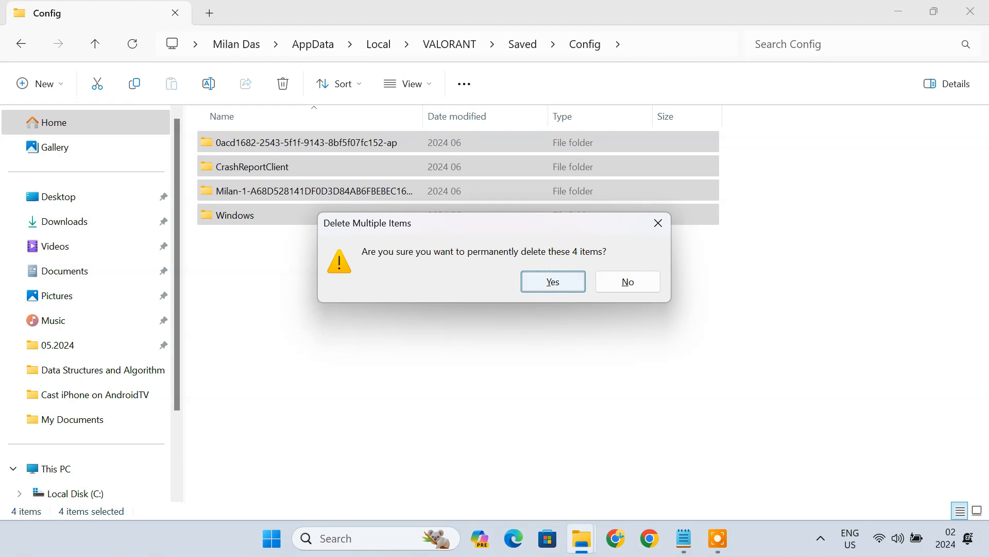
{"action": "left_click", "coordinate": [553, 282]}
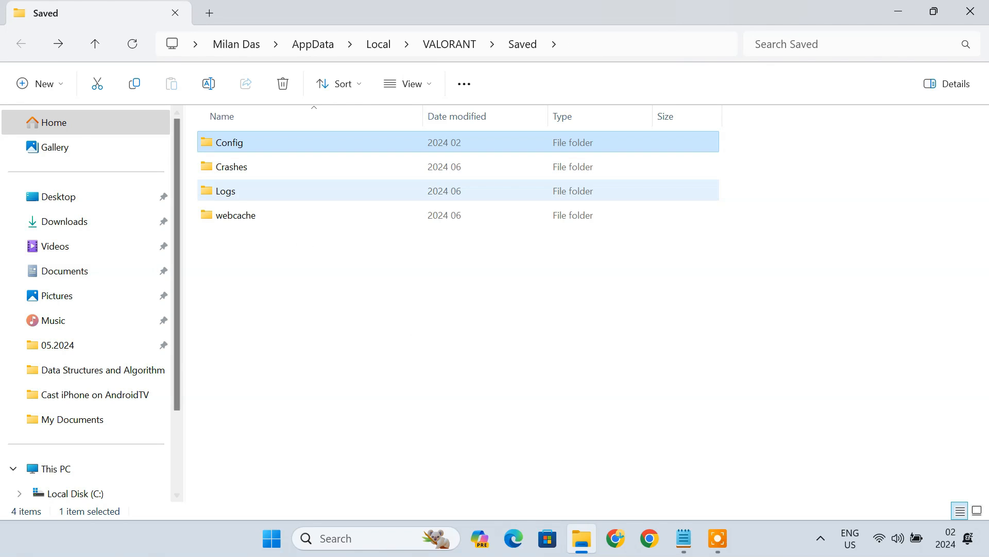
{"action": "double_click", "coordinate": [225, 191]}
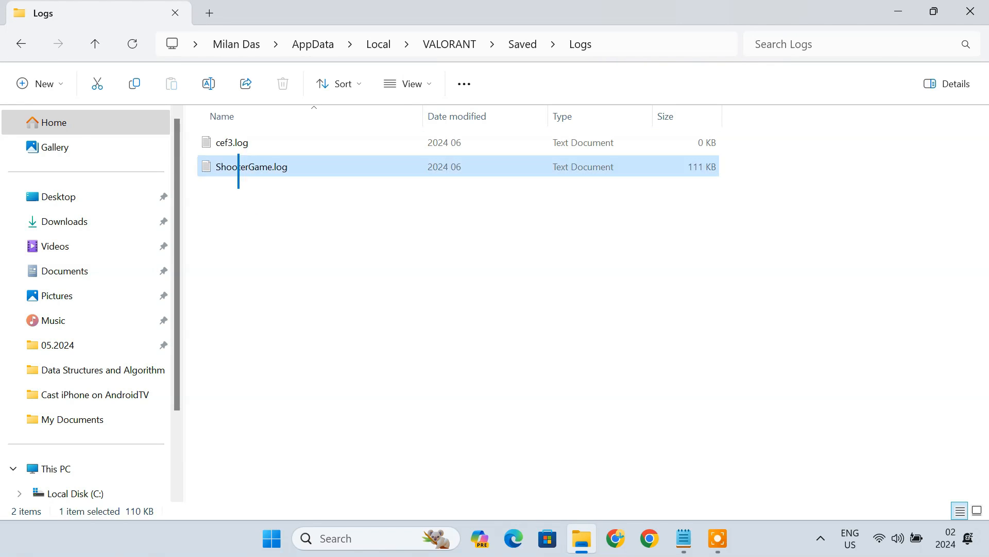
{"action": "left_click", "coordinate": [282, 84]}
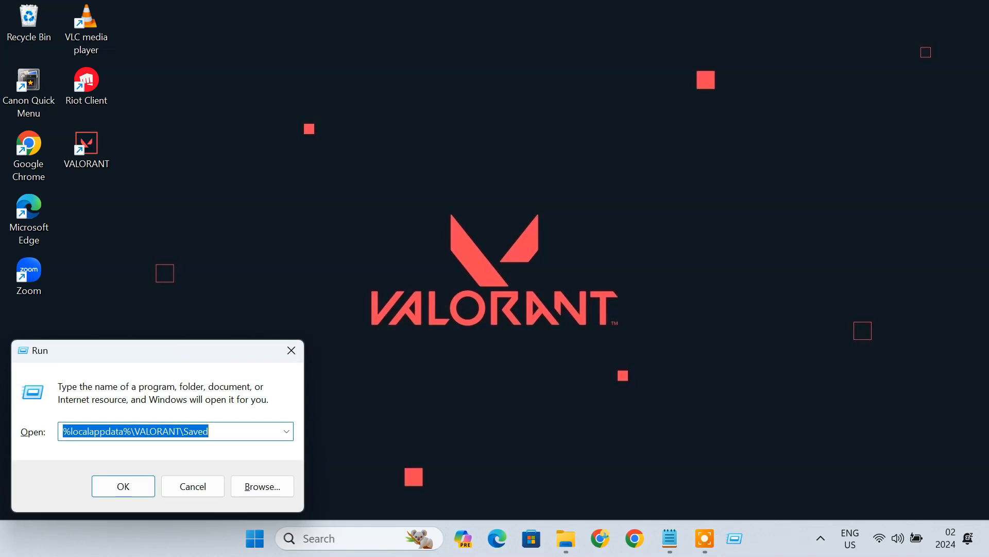
Step: Run %temp%, permanently delete all 438 temporary items and close the folder
{"action": "type", "text": "%temp%"}
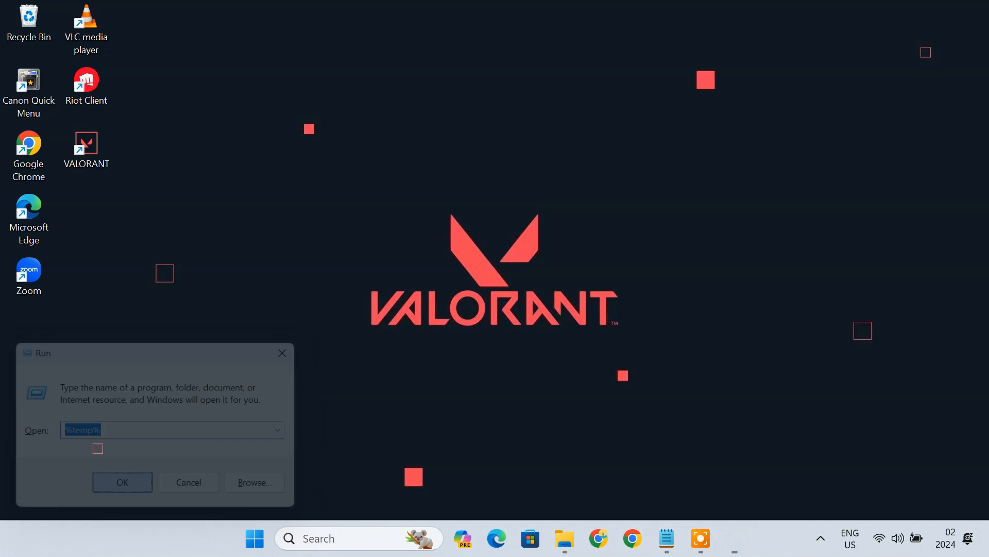
{"action": "left_click", "coordinate": [122, 482]}
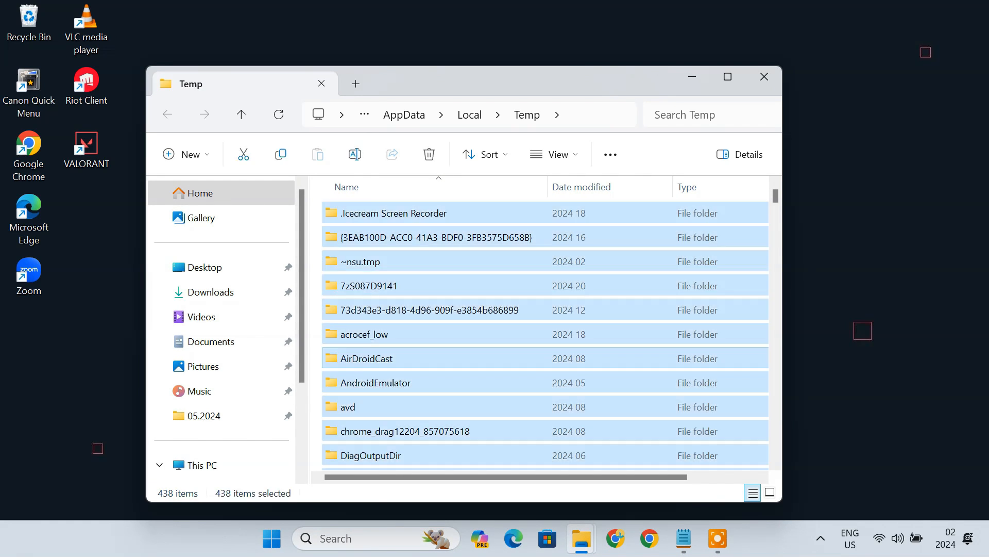
{"action": "left_click", "coordinate": [428, 154]}
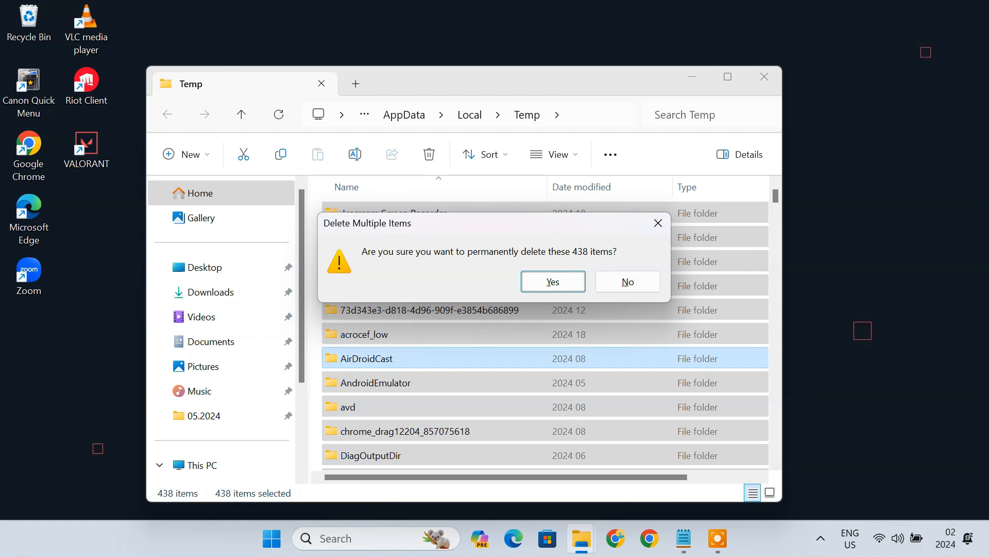
{"action": "left_click", "coordinate": [552, 280]}
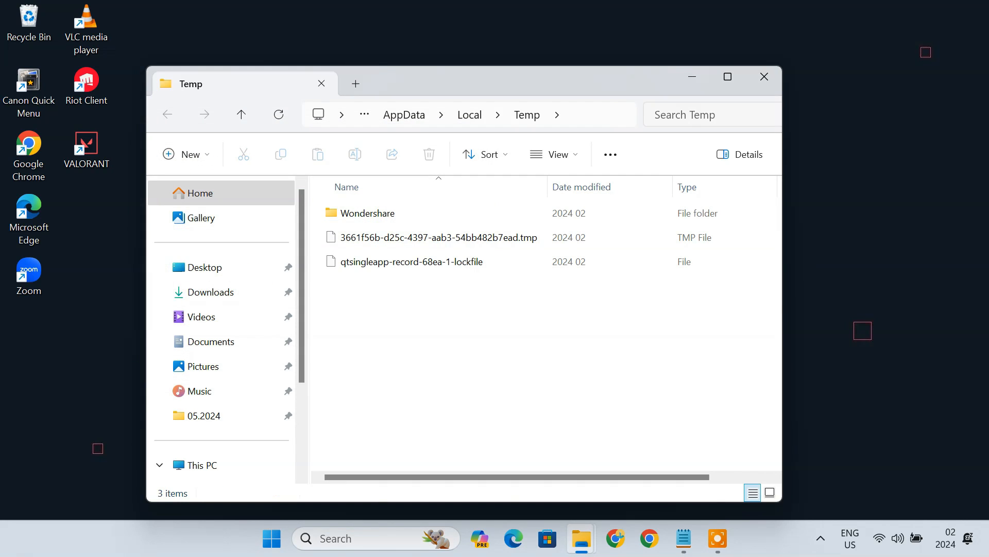
{"action": "left_click", "coordinate": [271, 538]}
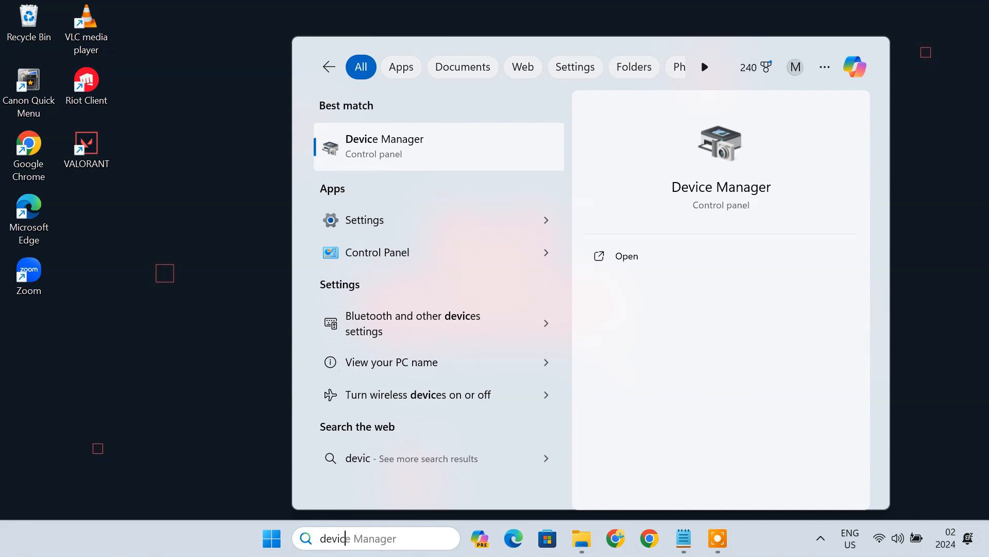
Step: Launch Device Manager and reveal the Intel UHD 630 and GeForce GTX 1650 display adapters
{"action": "left_click", "coordinate": [384, 147]}
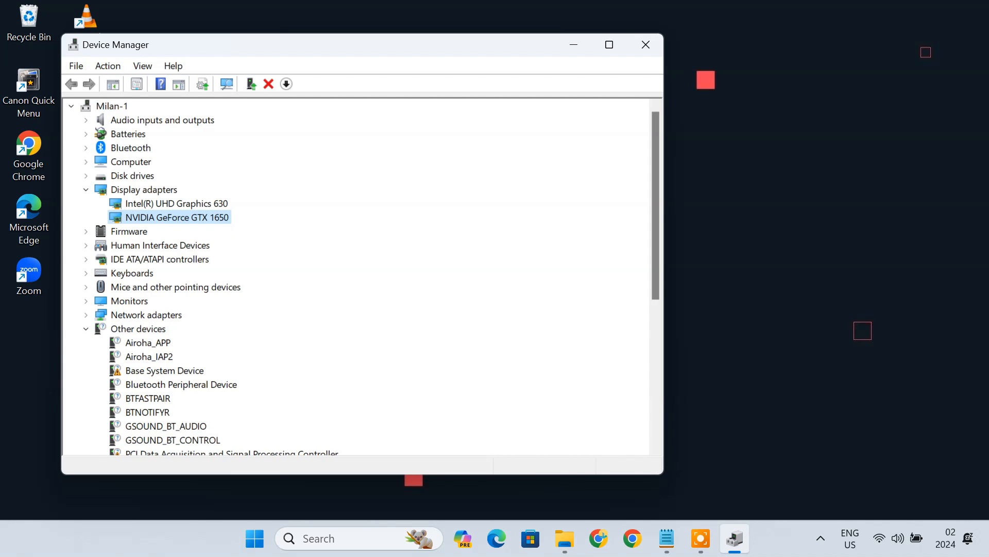
{"action": "left_click", "coordinate": [645, 45]}
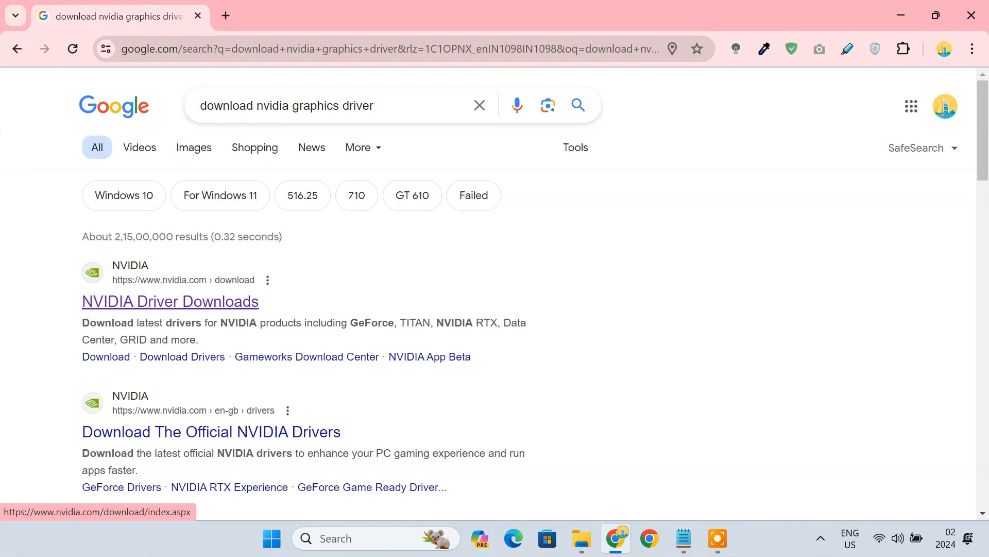
Step: Fill NVIDIA's driver form for GeForce 16 Series, GeForce GTX 1650 on Windows 11 and search
{"action": "left_click", "coordinate": [170, 301]}
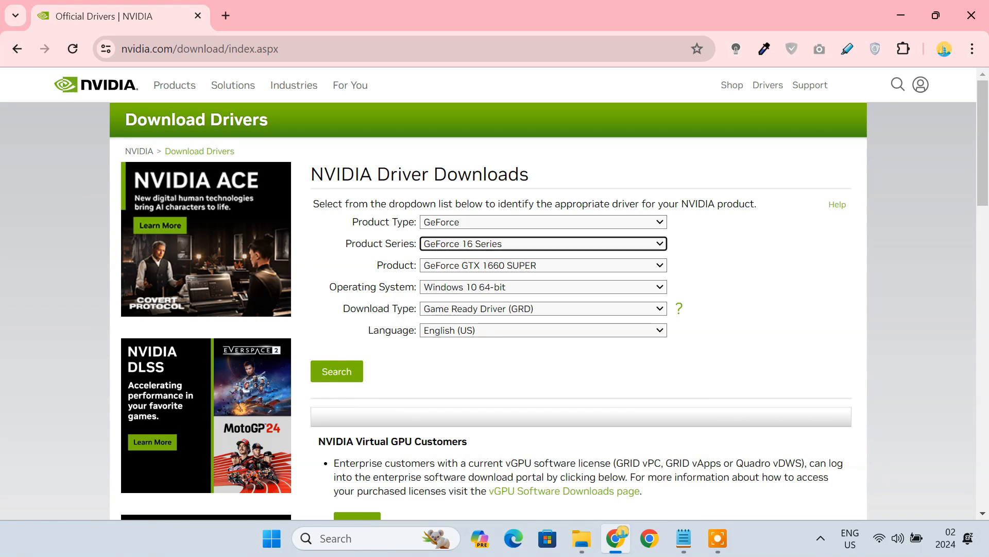
{"action": "left_click", "coordinate": [542, 265]}
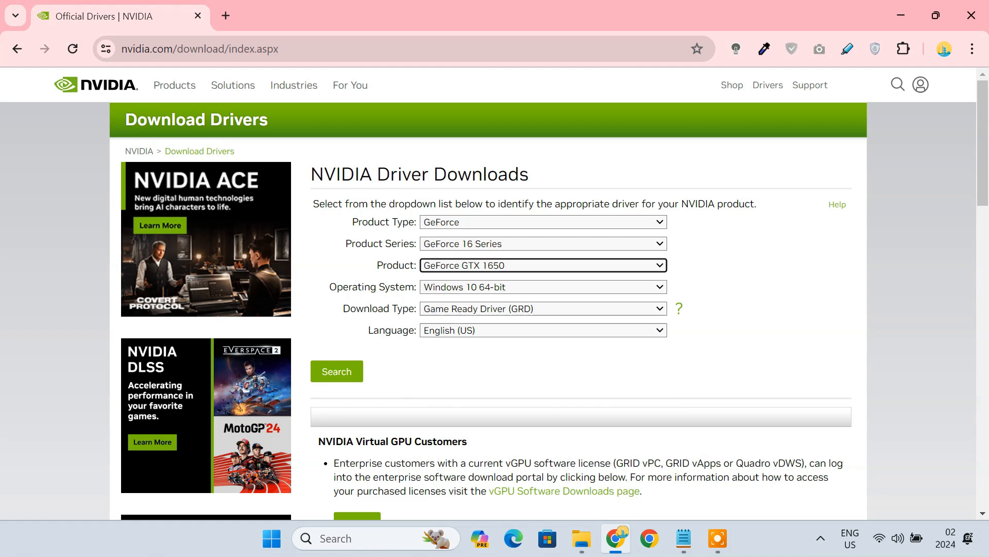
{"action": "left_click", "coordinate": [542, 287]}
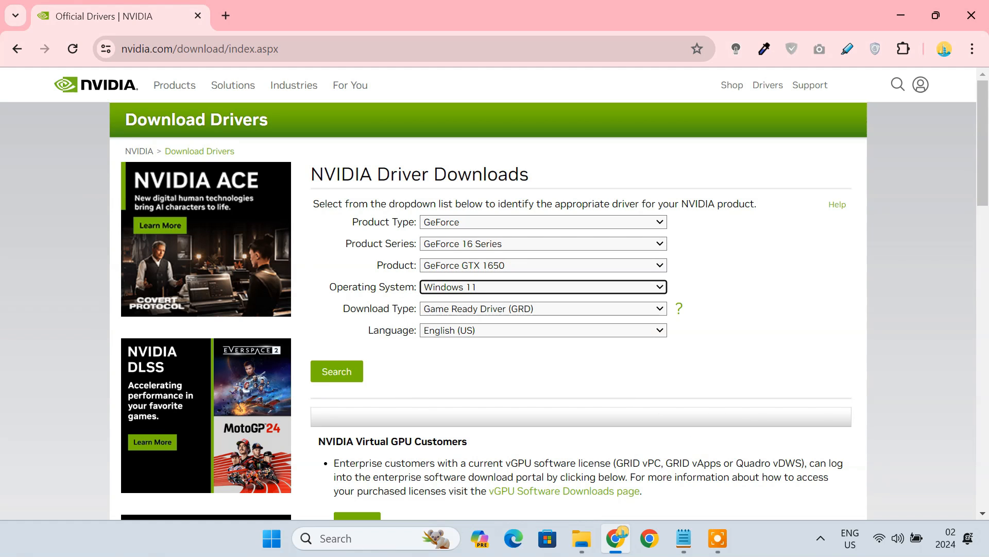
{"action": "left_click", "coordinate": [336, 371]}
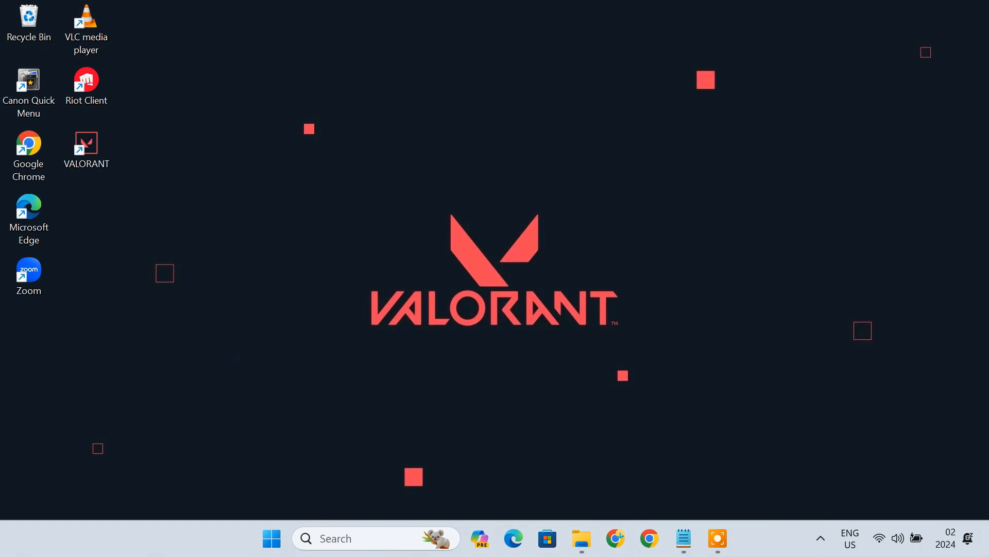
Step: Reach NVIDIA Control Panel's Manage 3D settings Program Settings via Windows search for 'nvidia'
{"action": "left_click", "coordinate": [272, 538]}
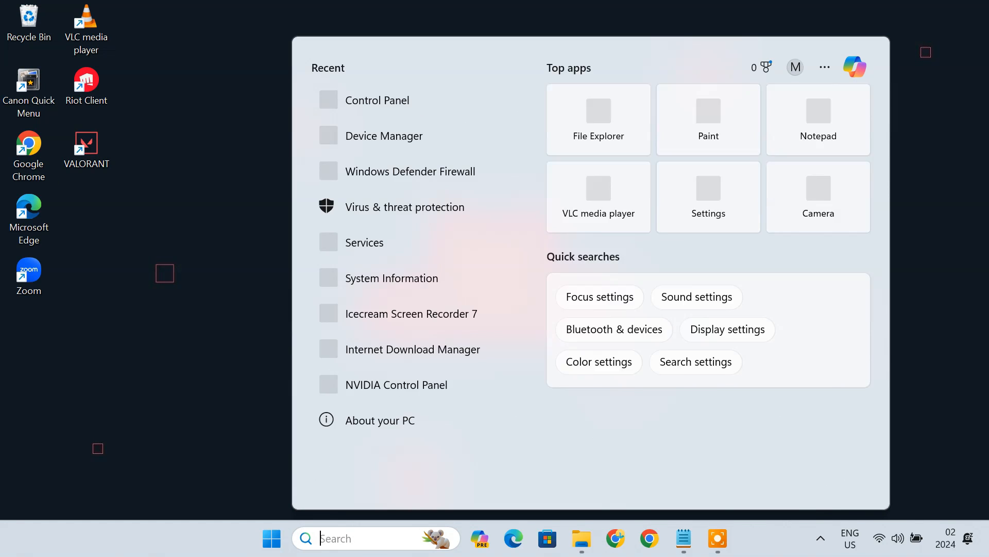
{"action": "type", "text": "nvidia"}
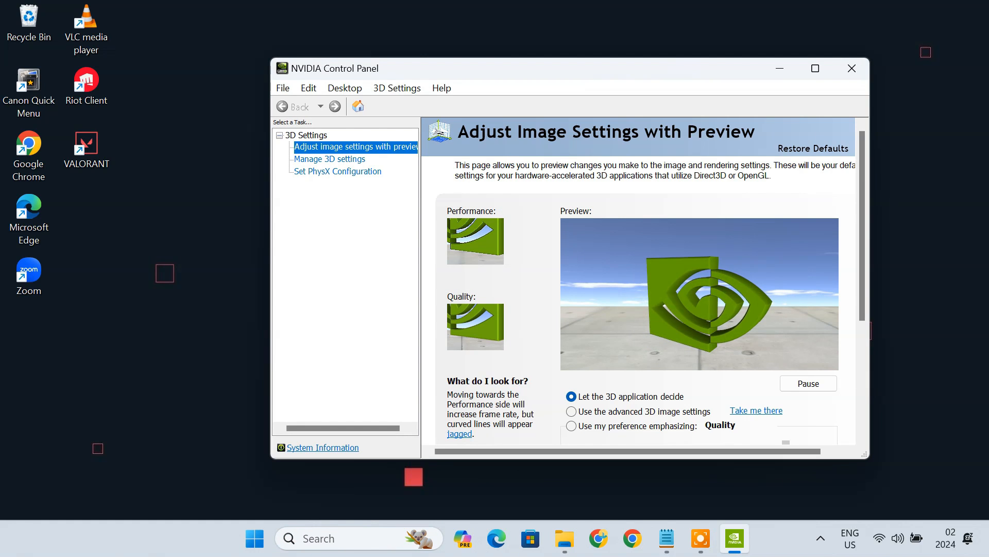
{"action": "left_click", "coordinate": [327, 159]}
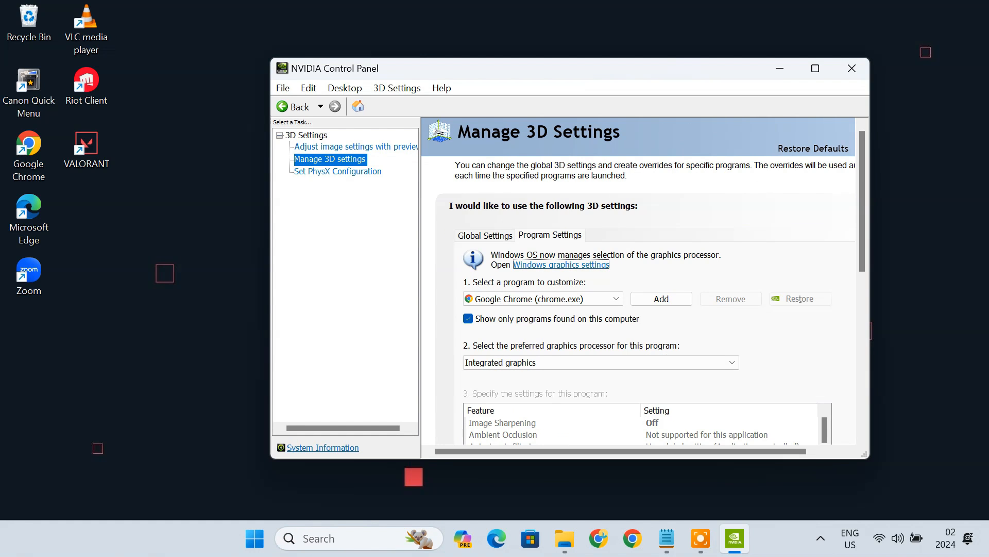
{"action": "left_click", "coordinate": [662, 299]}
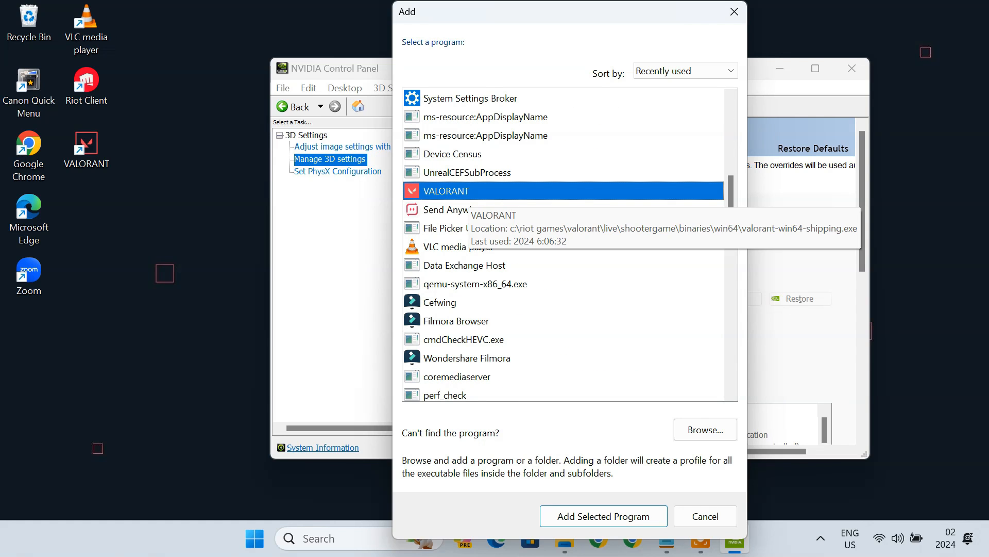
Step: Add VALORANT as a customised program using the high-performance NVIDIA processor, then close the panel
{"action": "left_click", "coordinate": [604, 516]}
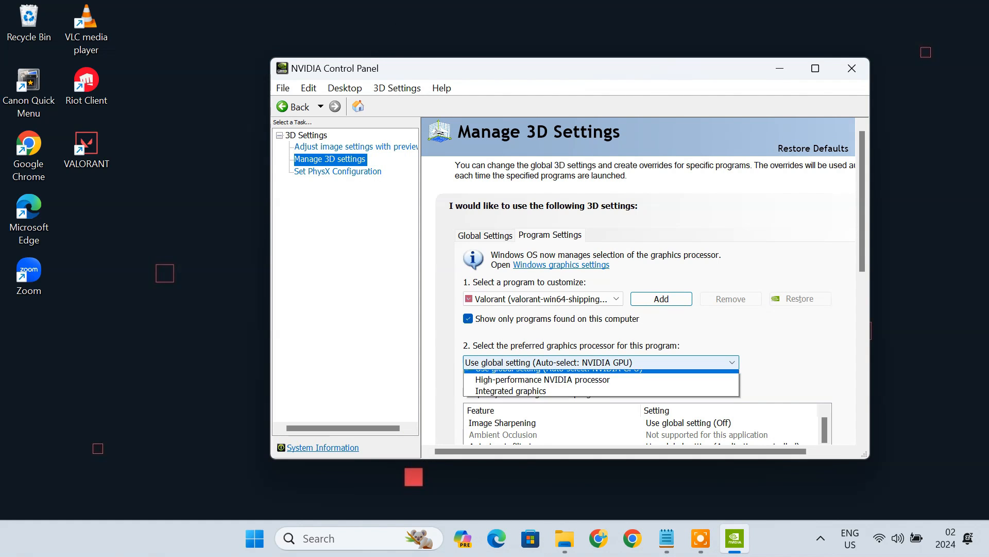
{"action": "left_click", "coordinate": [542, 379]}
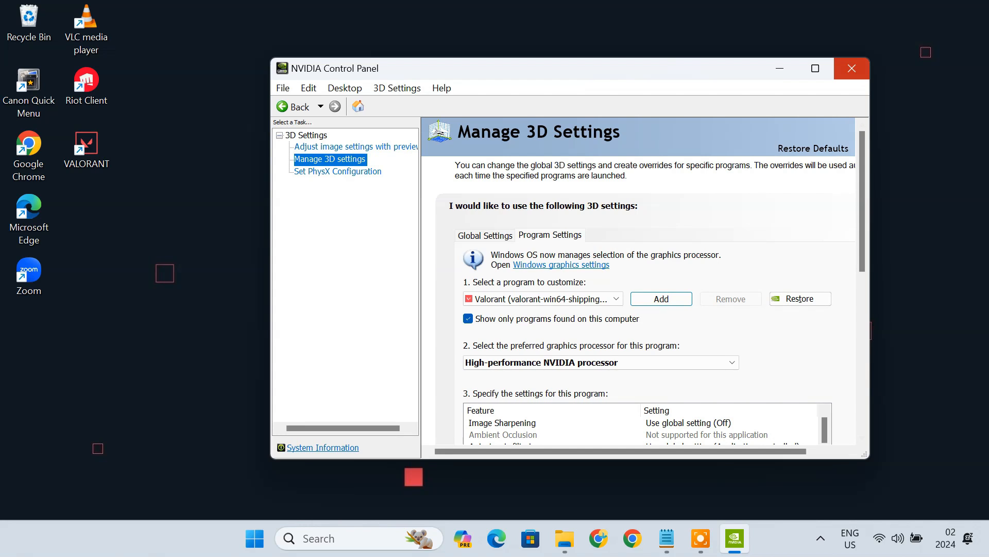
{"action": "left_click", "coordinate": [852, 68]}
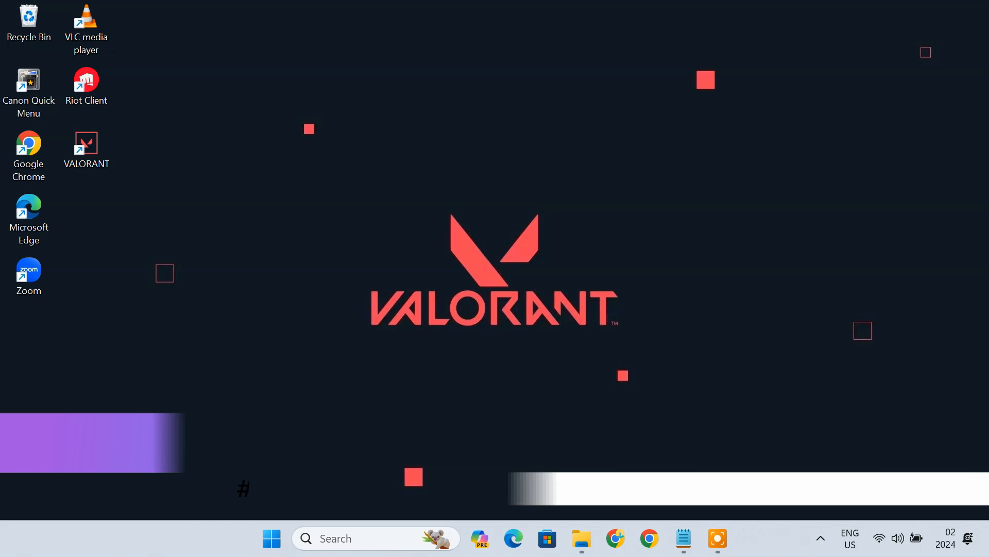
{"action": "type", "text": "co"}
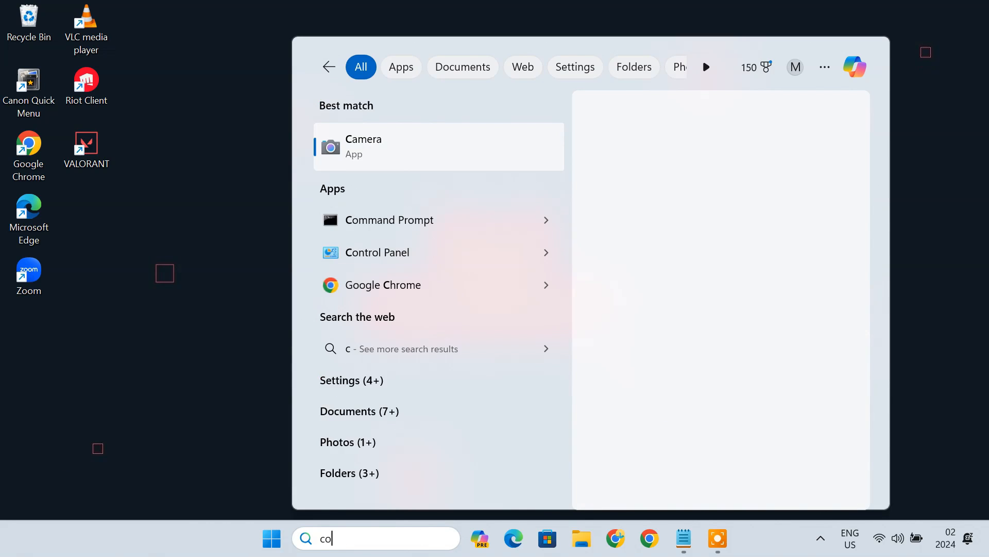
{"action": "left_click", "coordinate": [377, 251]}
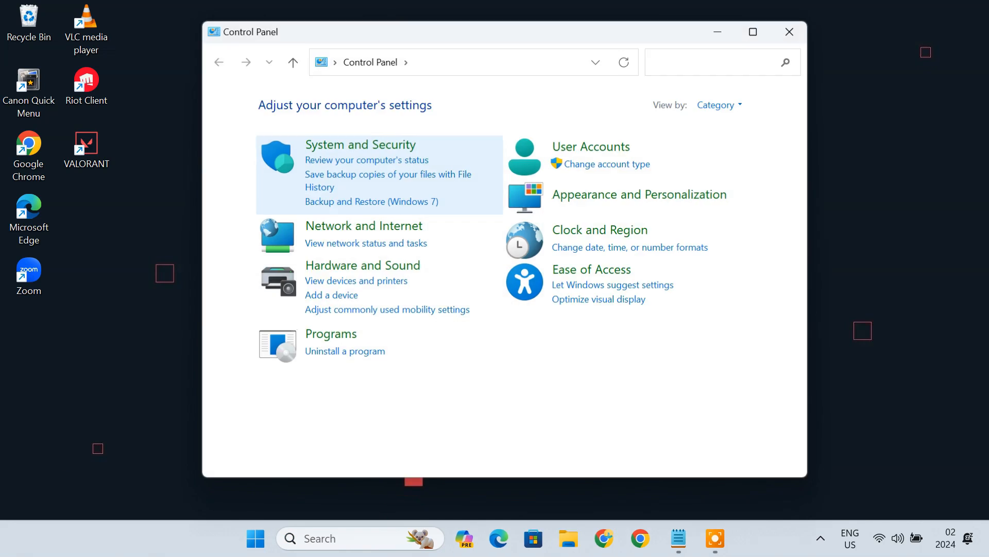
{"action": "left_click", "coordinate": [344, 351]}
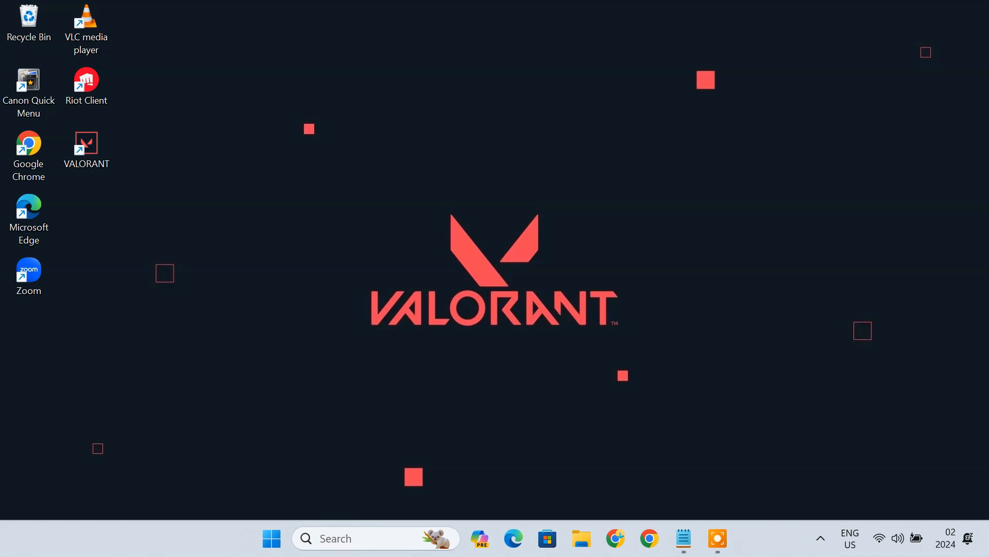
{"action": "left_click", "coordinate": [615, 538]}
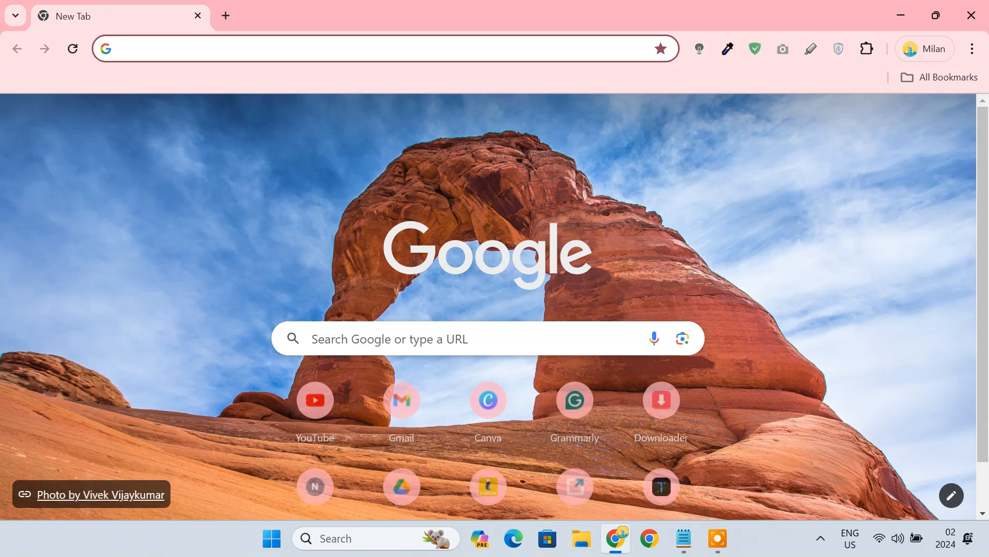
{"action": "type", "text": "https://www.microsoft.com/en-us/download/details.aspx?id=52685"}
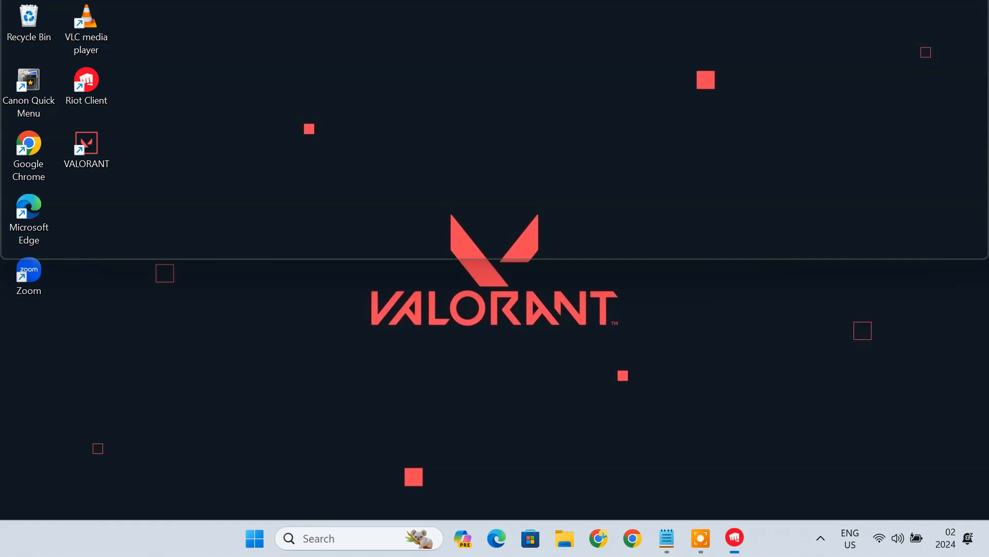
Step: Launch Riot Client and reach VALORANT's own settings page
{"action": "double_click", "coordinate": [87, 80]}
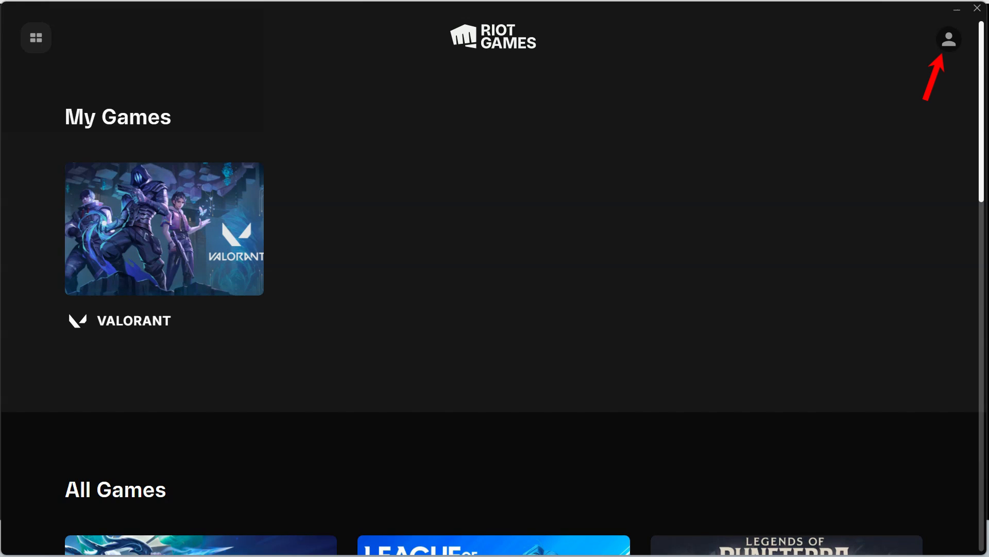
{"action": "left_click", "coordinate": [948, 38]}
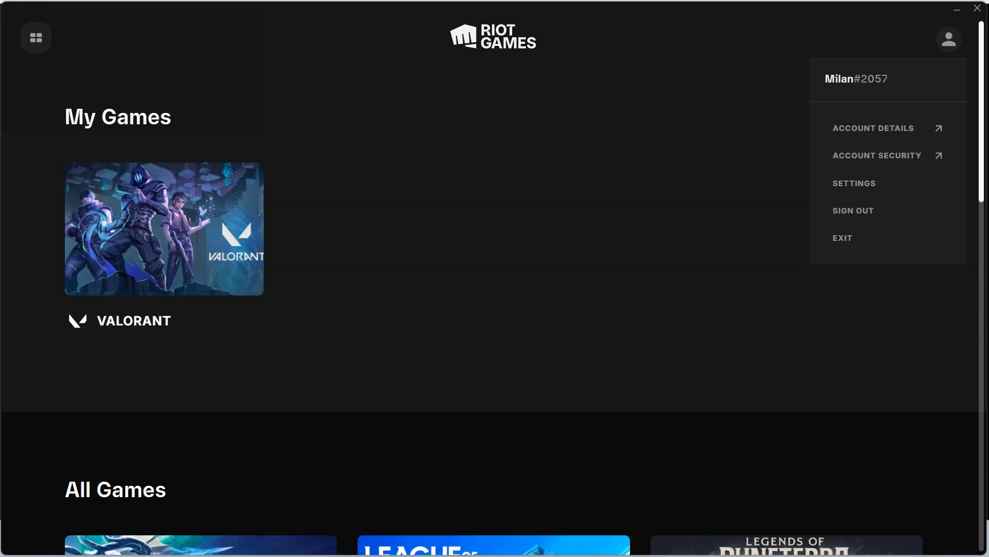
{"action": "left_click", "coordinate": [854, 183]}
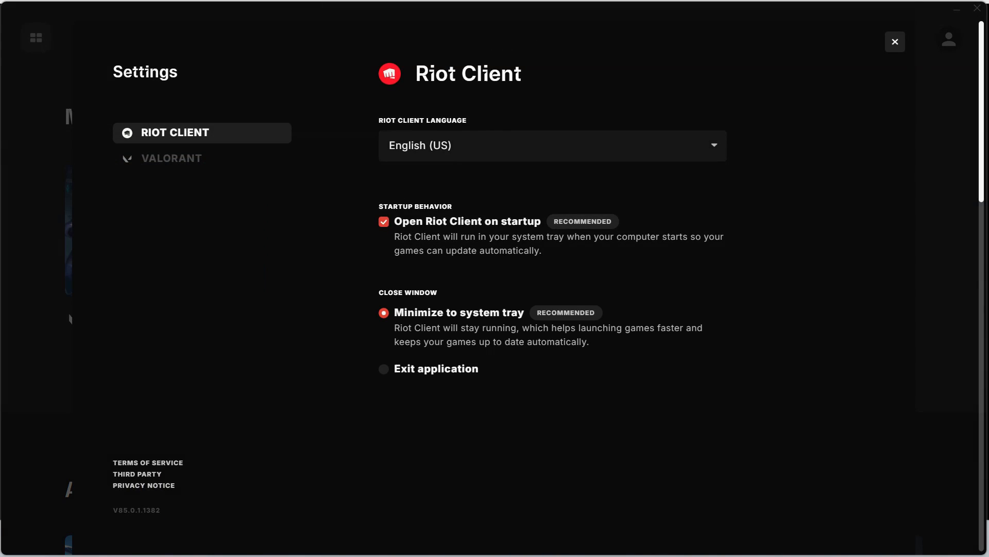
{"action": "left_click", "coordinate": [171, 159]}
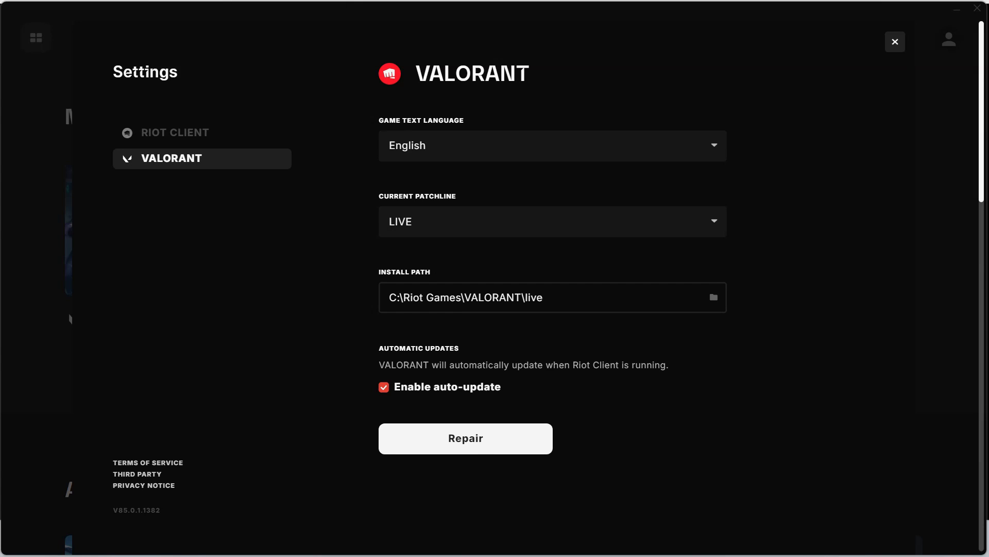
Step: Run VALORANT's repair check and dismiss the game up-to-date message
{"action": "left_click", "coordinate": [466, 438]}
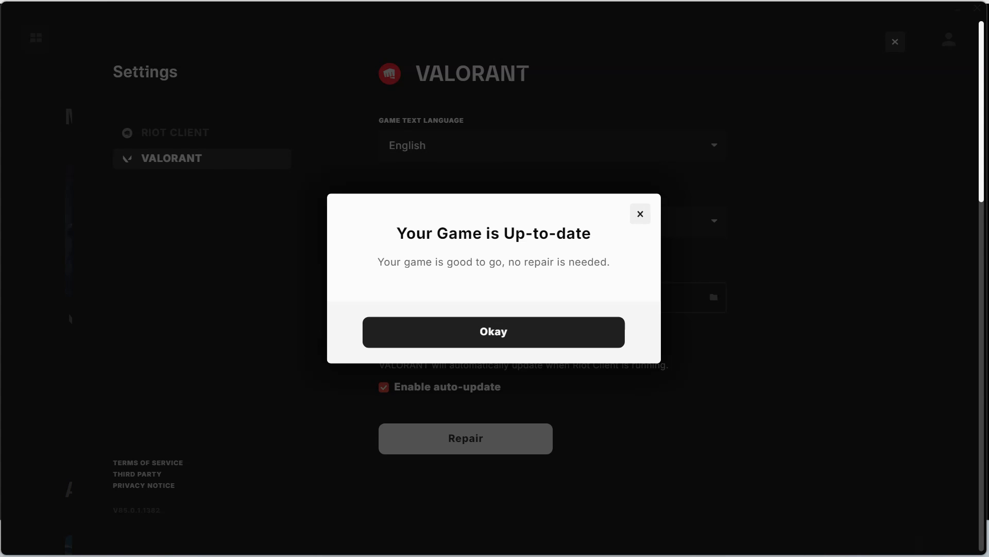
{"action": "left_click", "coordinate": [493, 332]}
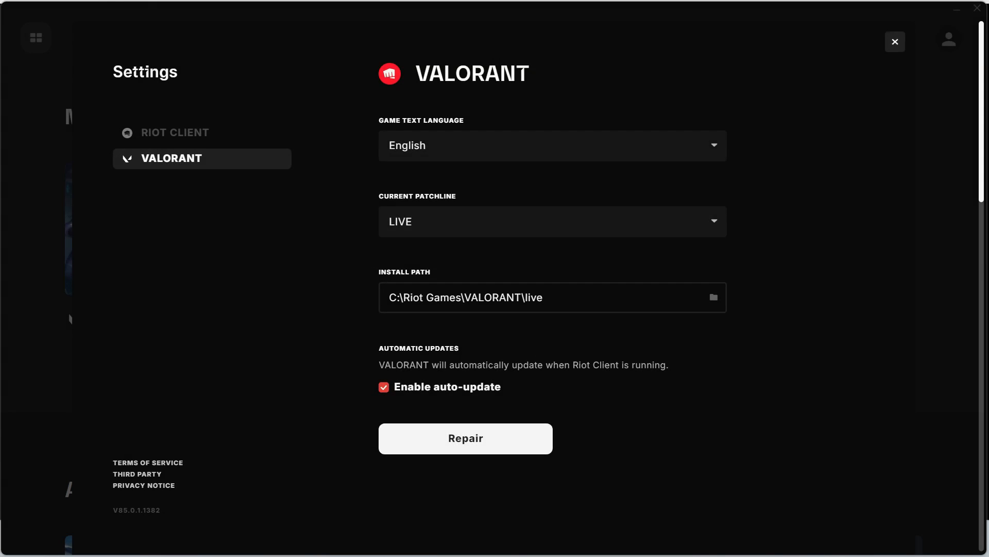
{"action": "left_click", "coordinate": [895, 41]}
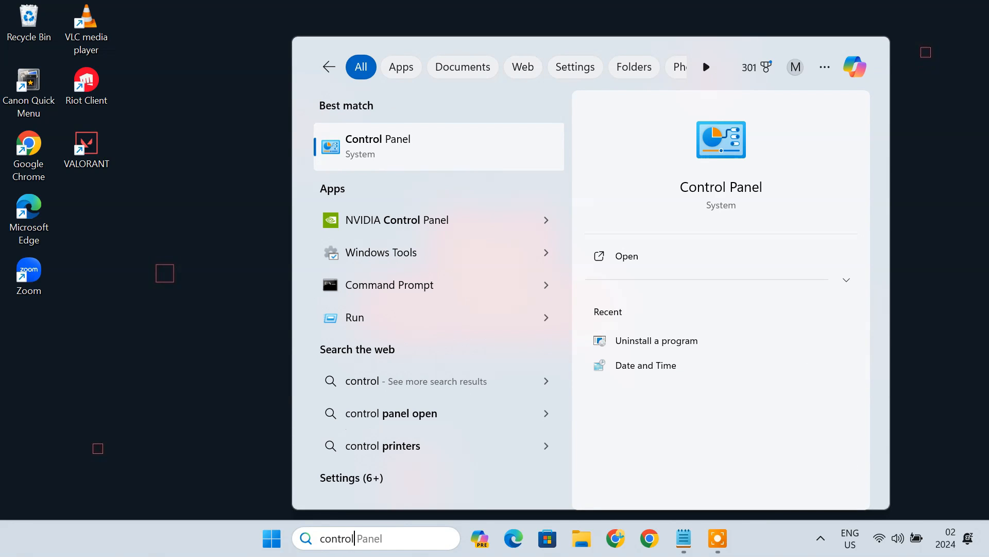
Step: Uninstall VALORANT from Control Panel's Programs and Features and acknowledge completion
{"action": "left_click", "coordinate": [377, 146]}
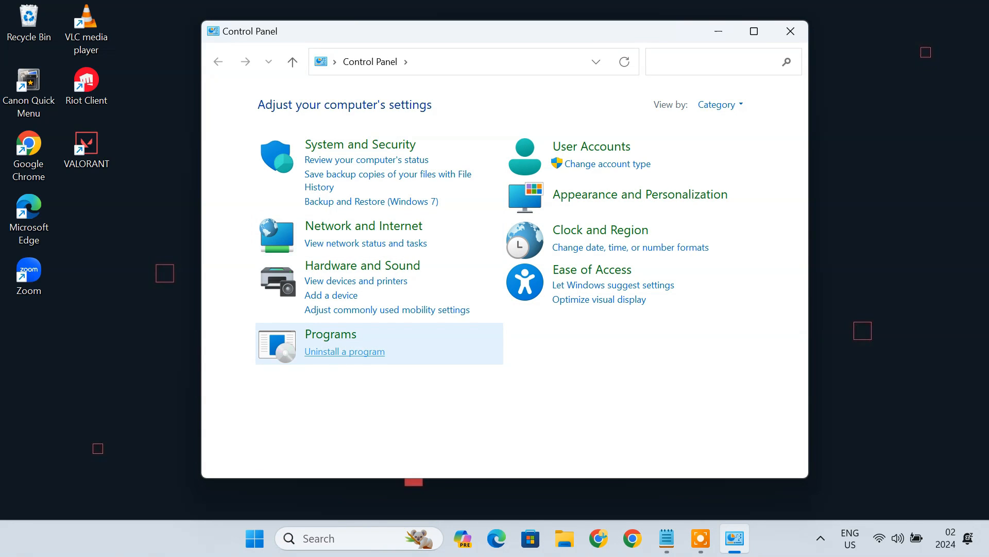
{"action": "left_click", "coordinate": [344, 352]}
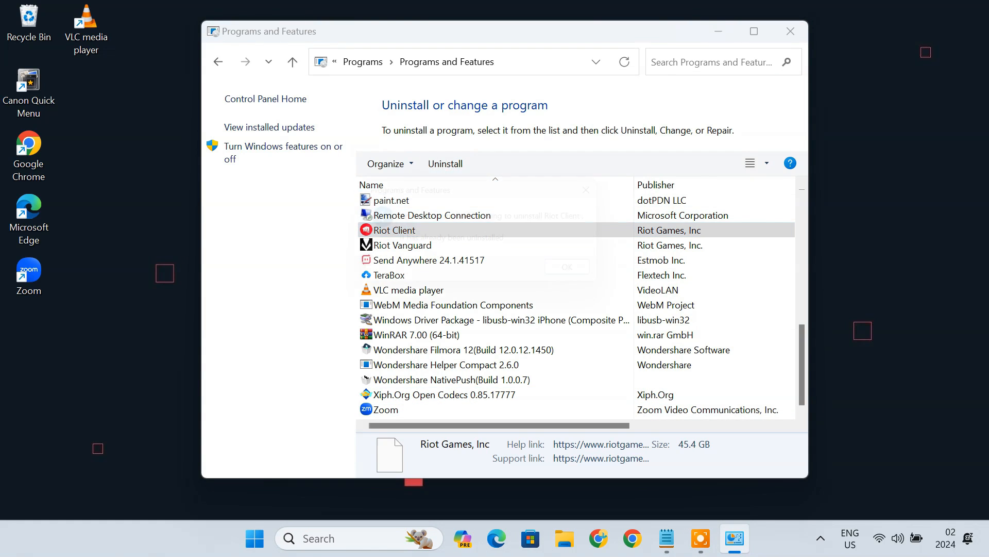
{"action": "left_click", "coordinate": [566, 265]}
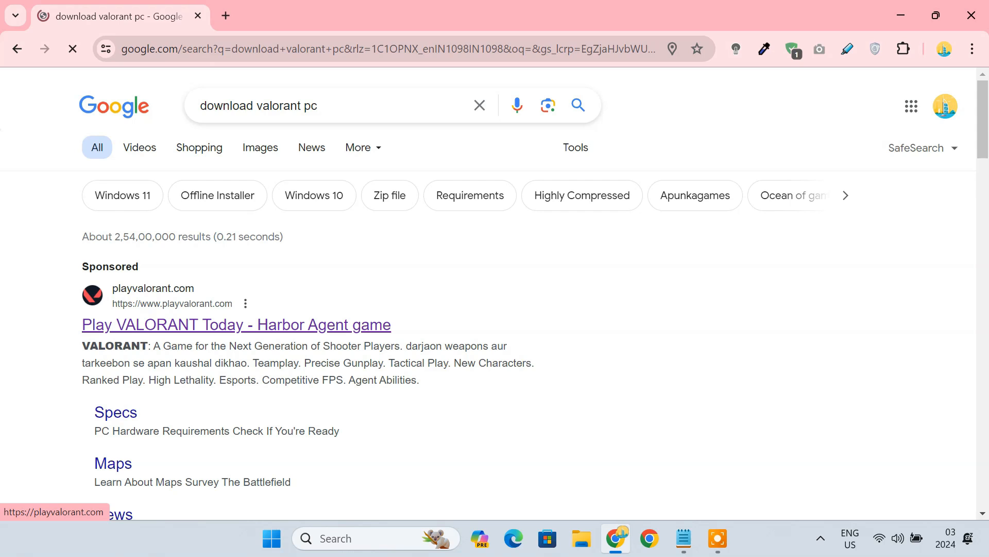
Step: Visit playvalorant.com from the search results and get the free VALORANT installer
{"action": "left_click", "coordinate": [235, 324]}
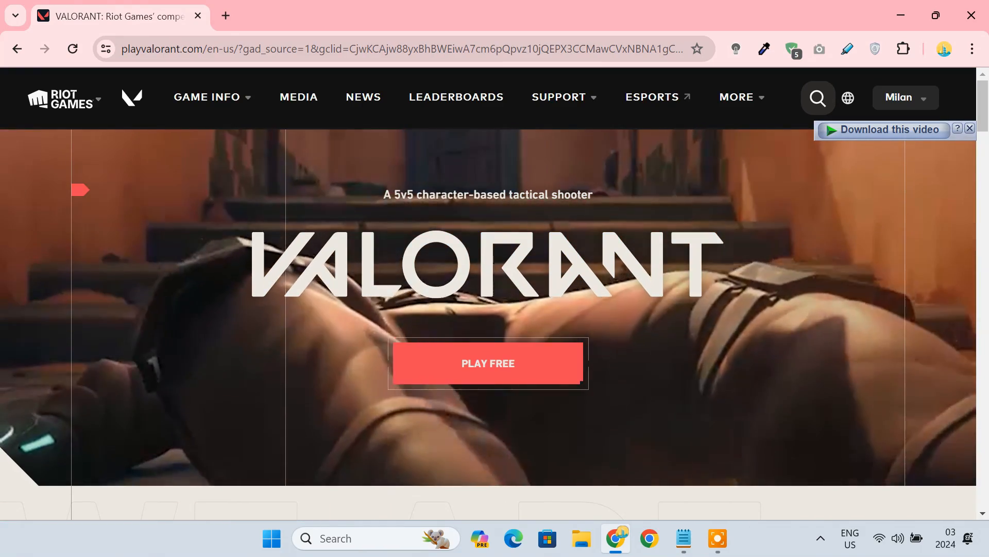
{"action": "left_click", "coordinate": [489, 363]}
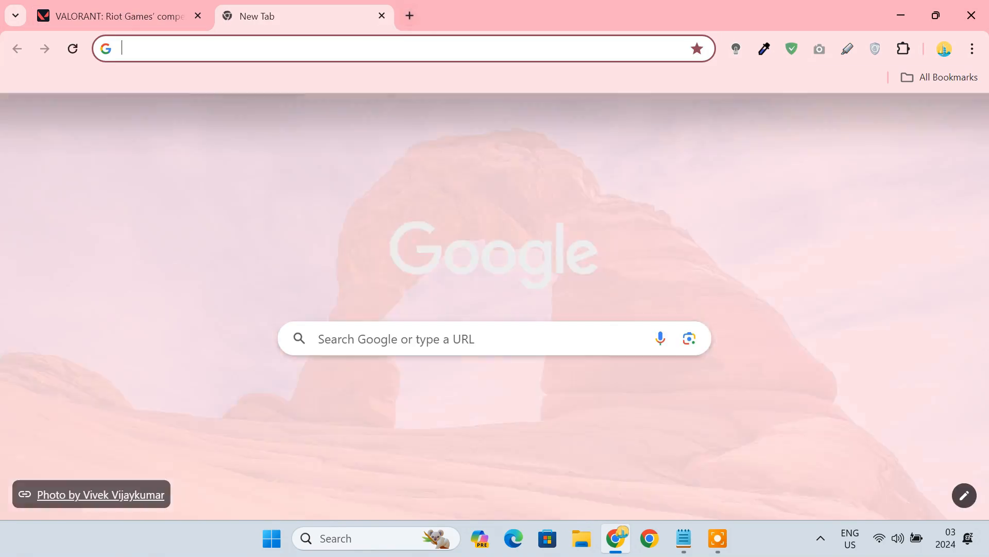
Step: At support.riotgames.com start a VALORANT ticket, choose a request type and review the submit section
{"action": "type", "text": "support.riotgames.com/hc/en-us"}
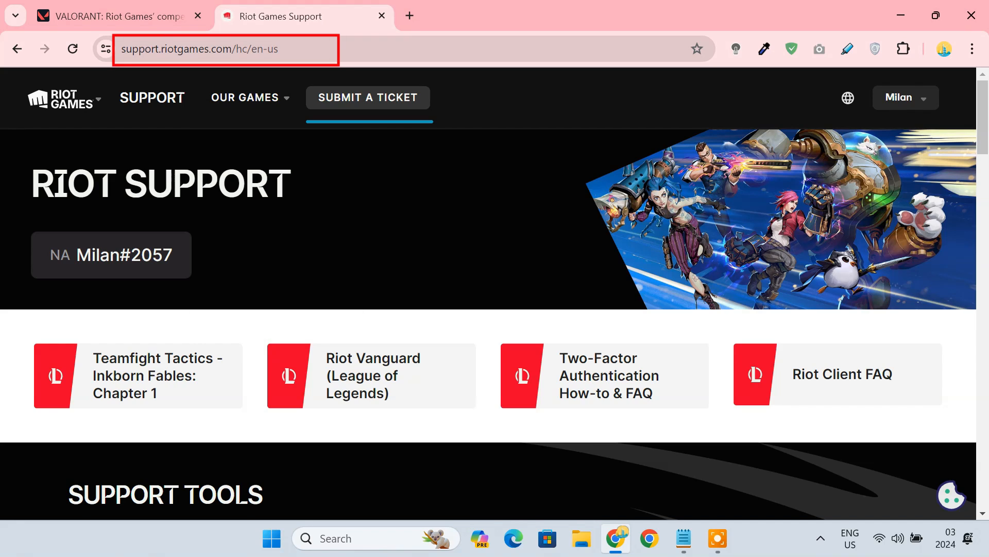
{"action": "left_click", "coordinate": [368, 97]}
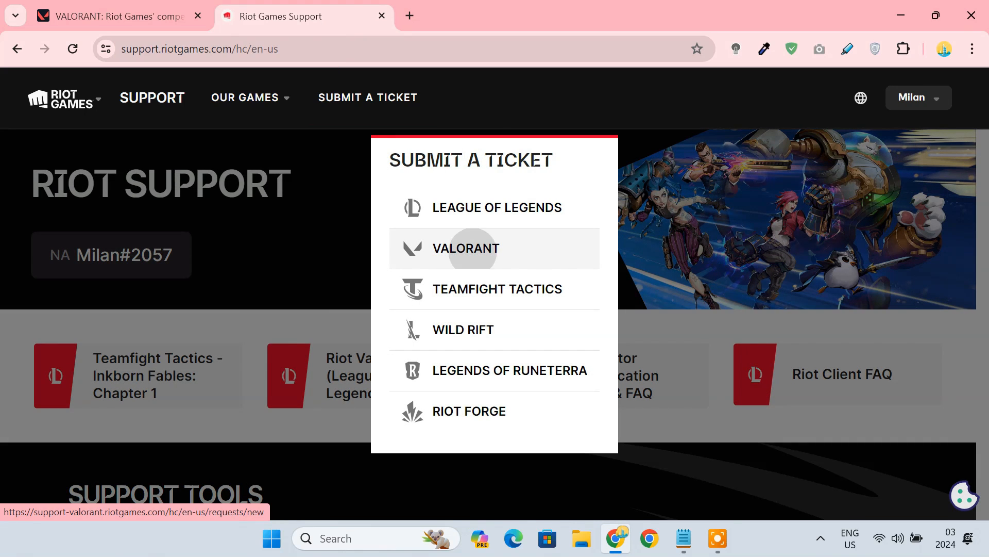
{"action": "left_click", "coordinate": [466, 248]}
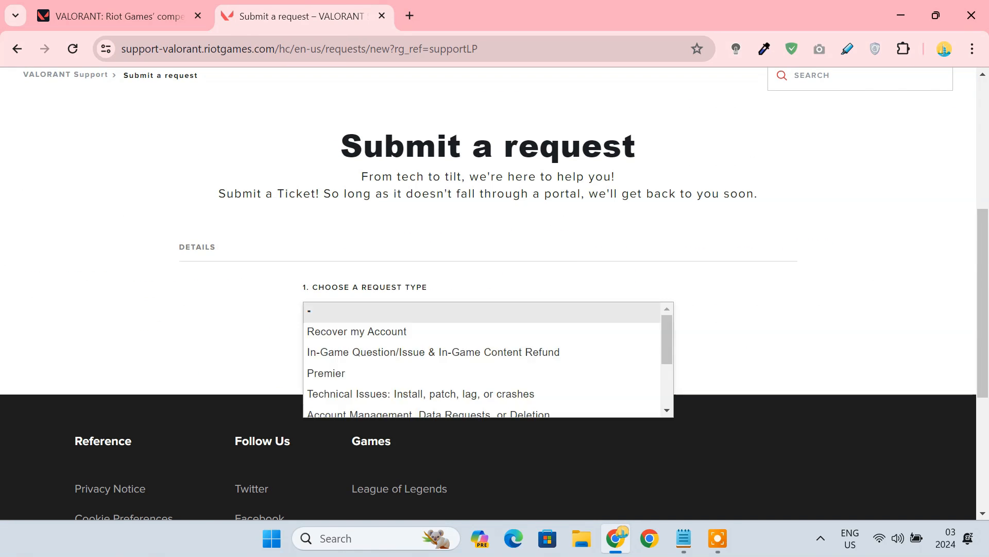
{"action": "left_click", "coordinate": [421, 394]}
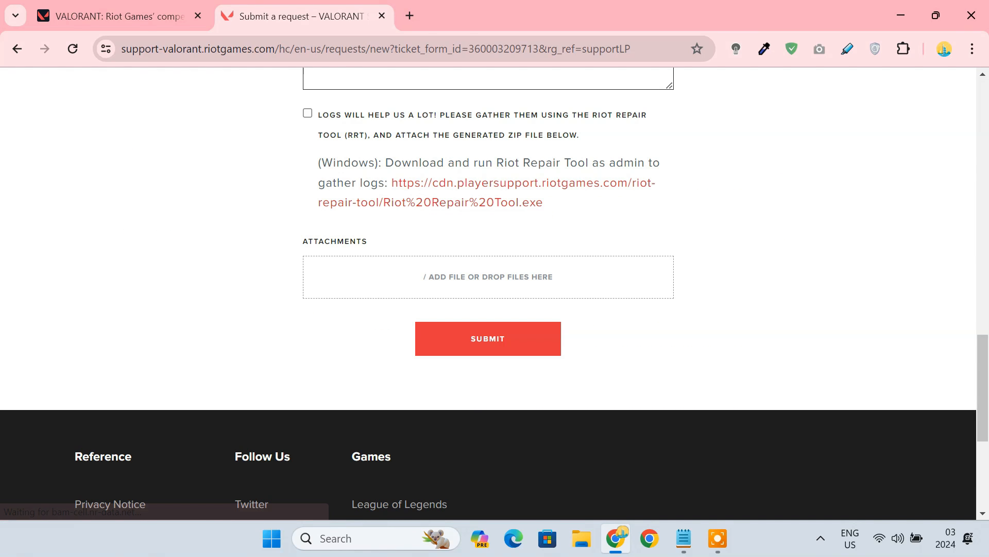
{"action": "scroll", "scroll_direction": "up", "scroll_amount": 3}
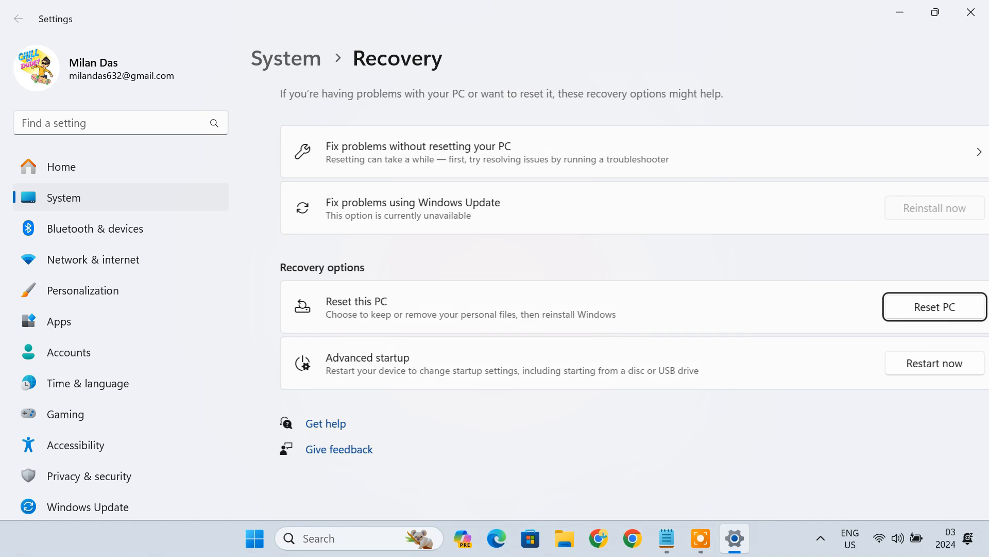
Step: Start Reset this PC from the Recovery options, bringing up the keep-files or remove-everything choice
{"action": "left_click", "coordinate": [933, 307]}
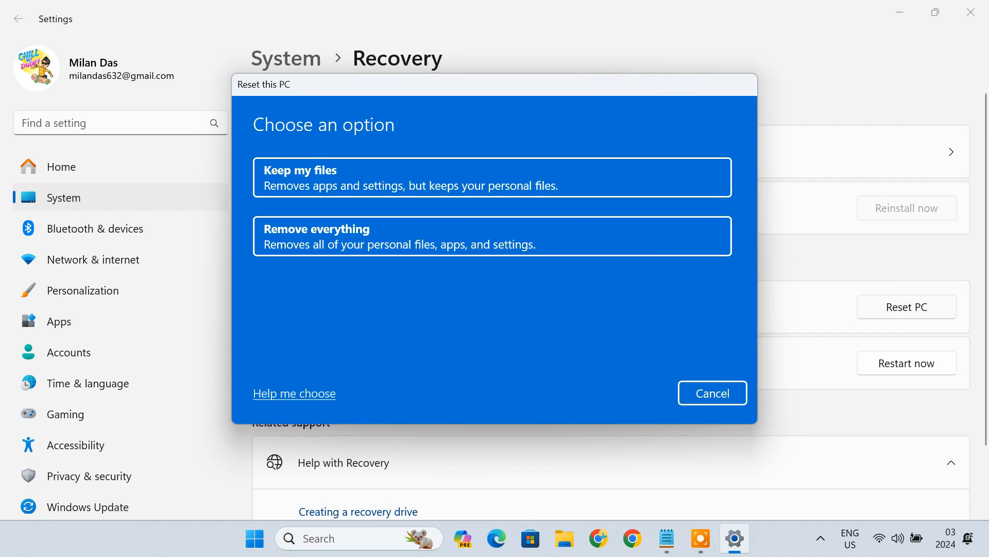